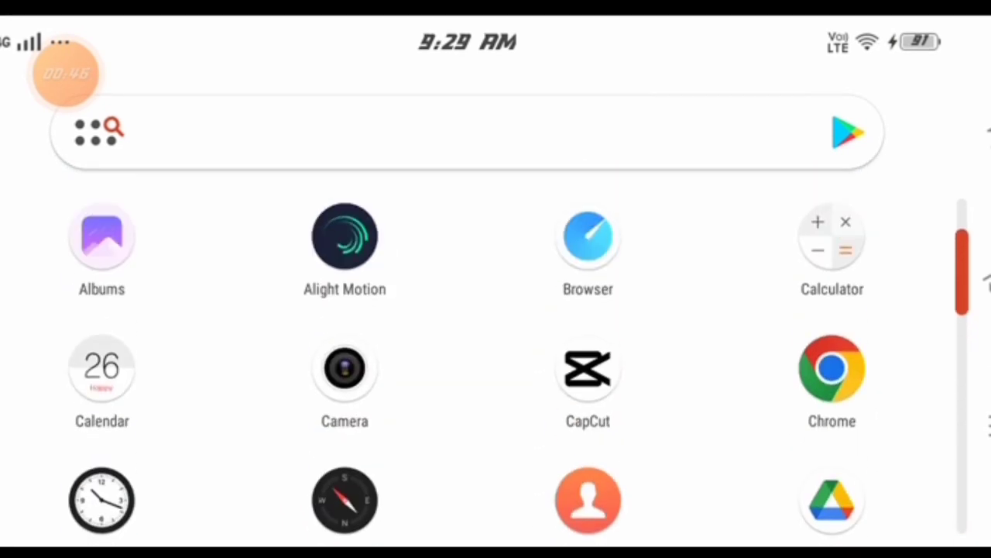
Scroll the Android app drawer and launch Alight Motion.
scroll("down", 3)
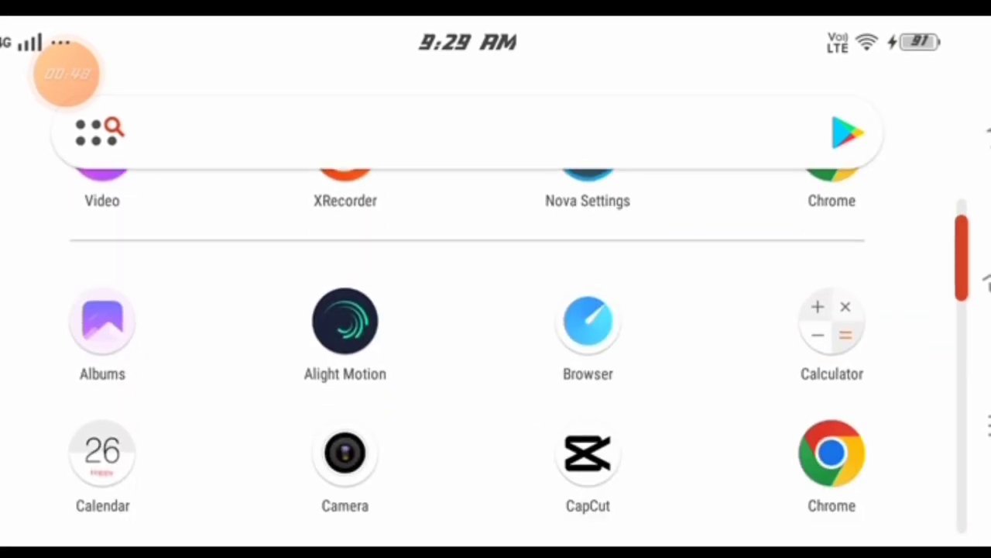
left_click(345, 320)
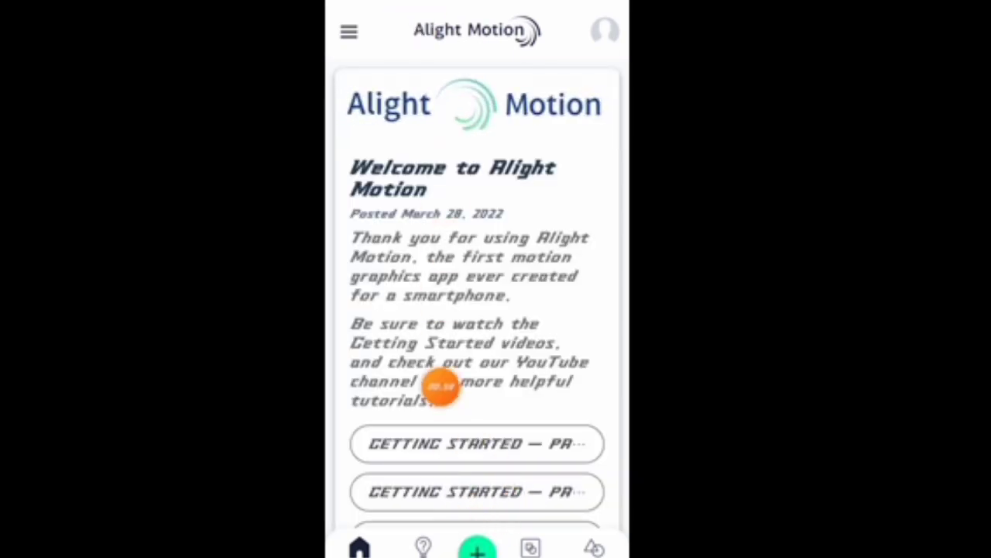
Start a 4:3 project, keep 540p resolution, and create New Project 29.
left_click(477, 547)
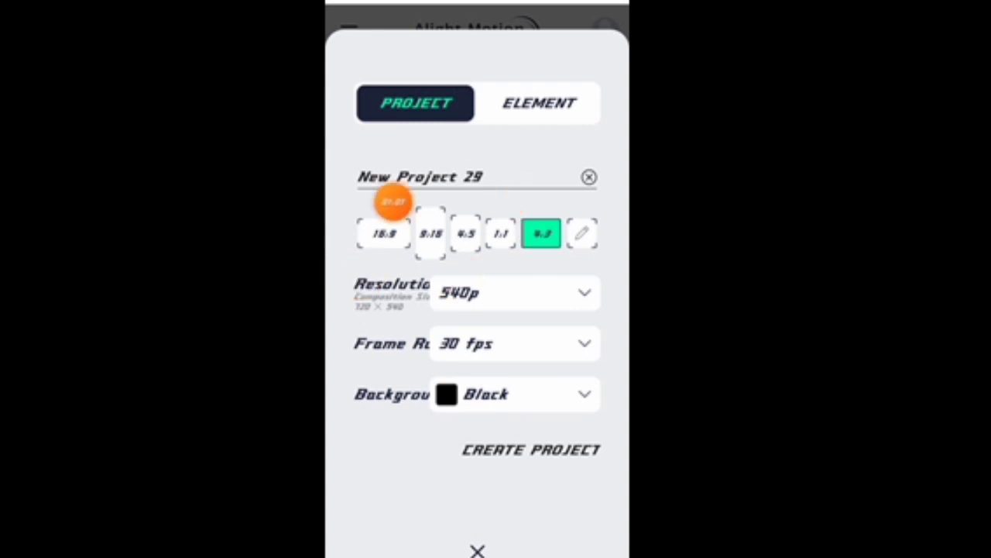
mouse_move(349, 178)
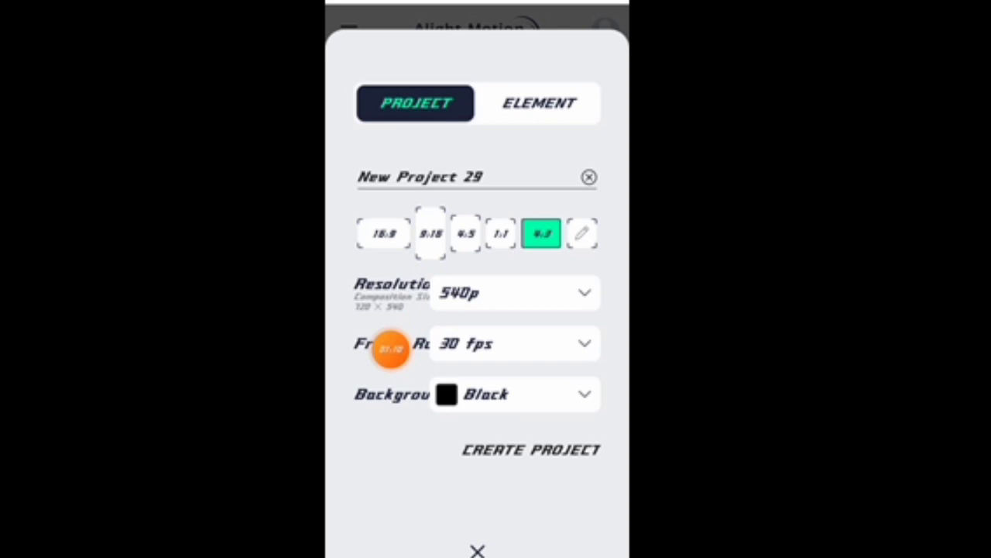
left_click(515, 293)
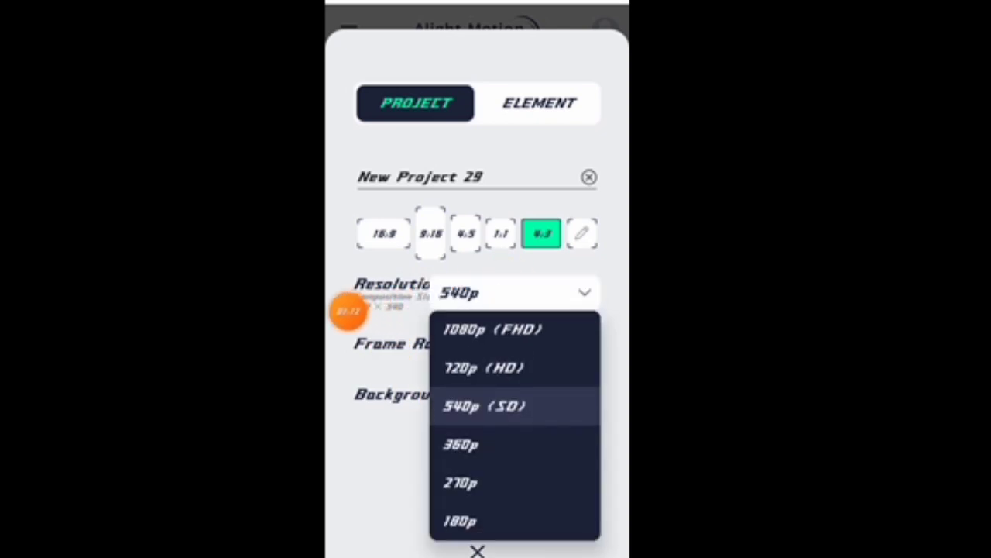
left_click(484, 406)
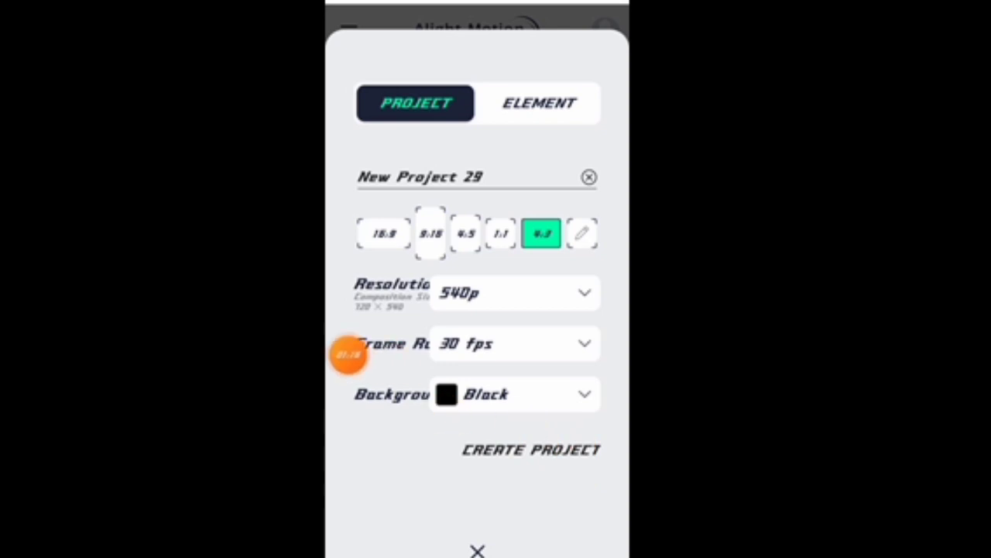
left_click(531, 450)
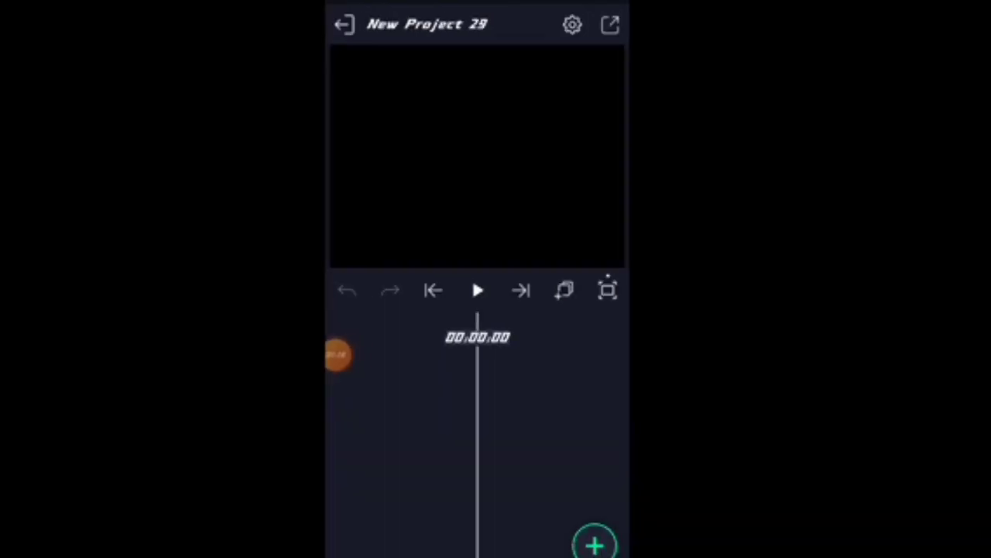
Import the yellow-outfit photo, apply Fill Composition Area, and open Move & Transform.
left_click(594, 544)
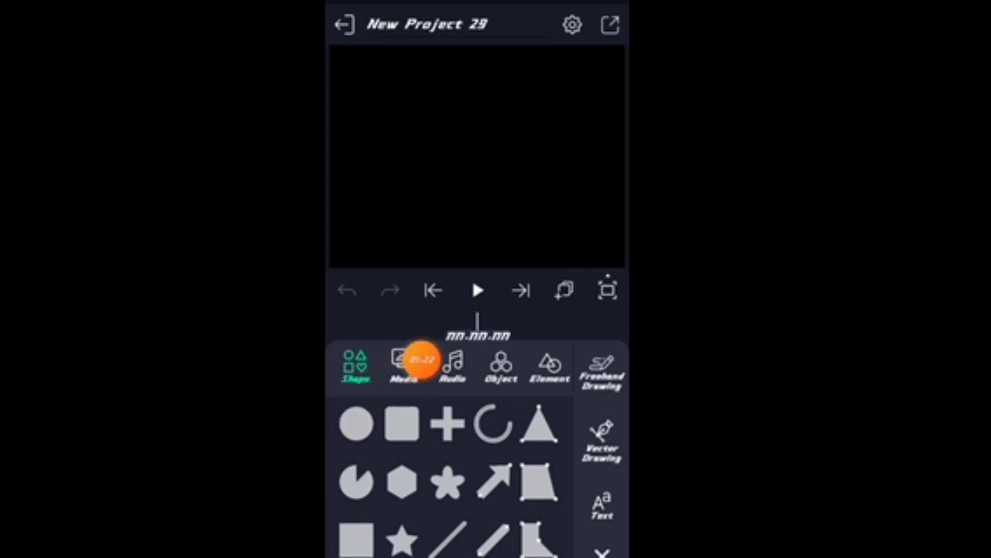
left_click(404, 366)
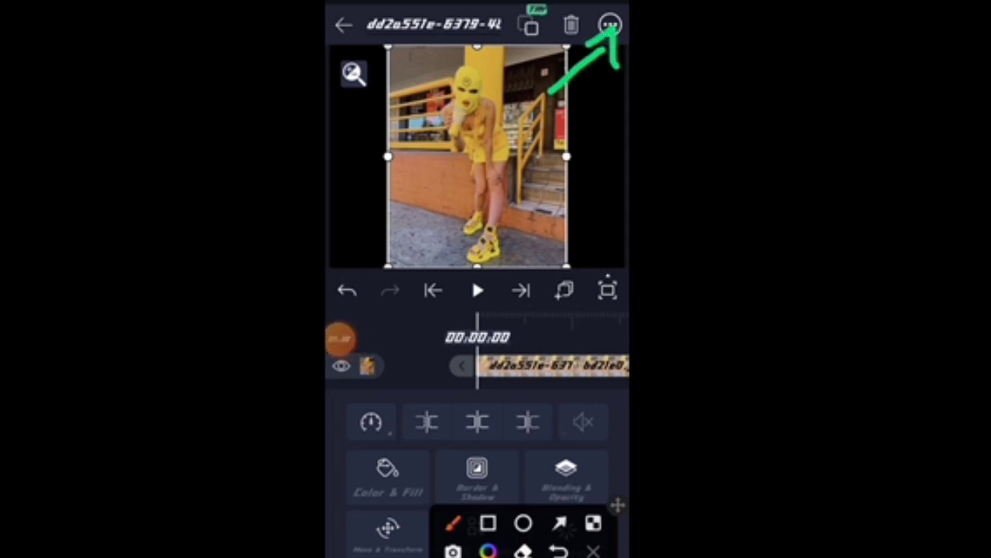
left_click(609, 23)
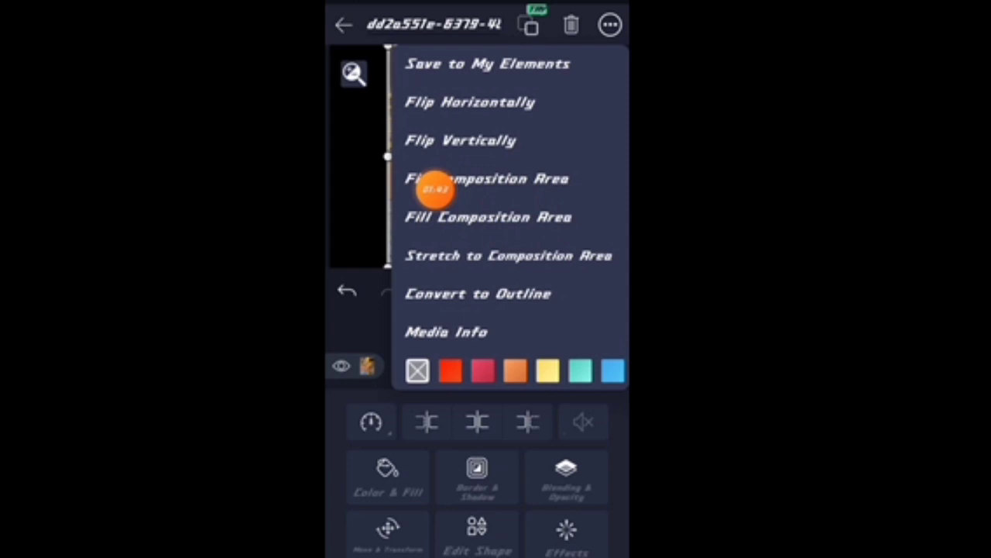
left_click(483, 178)
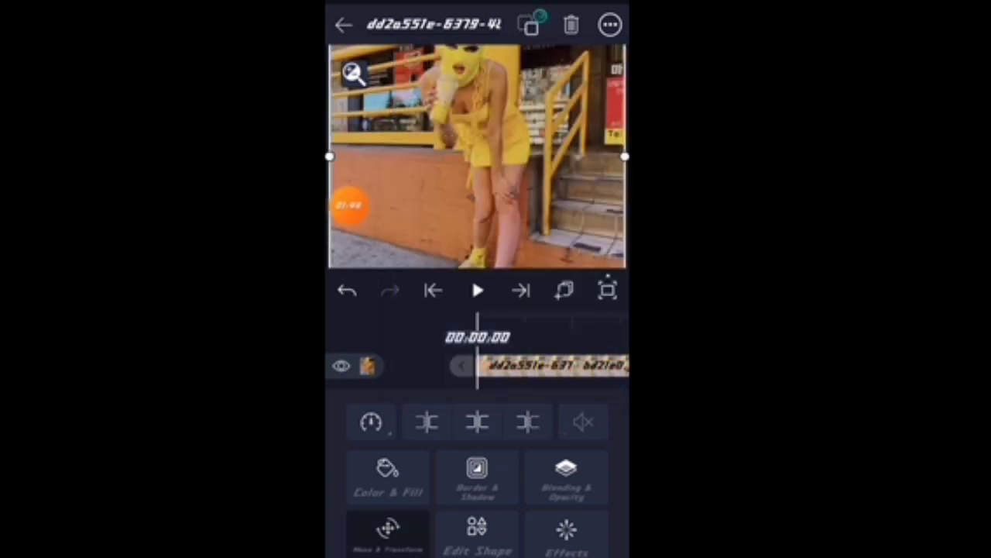
left_click(388, 537)
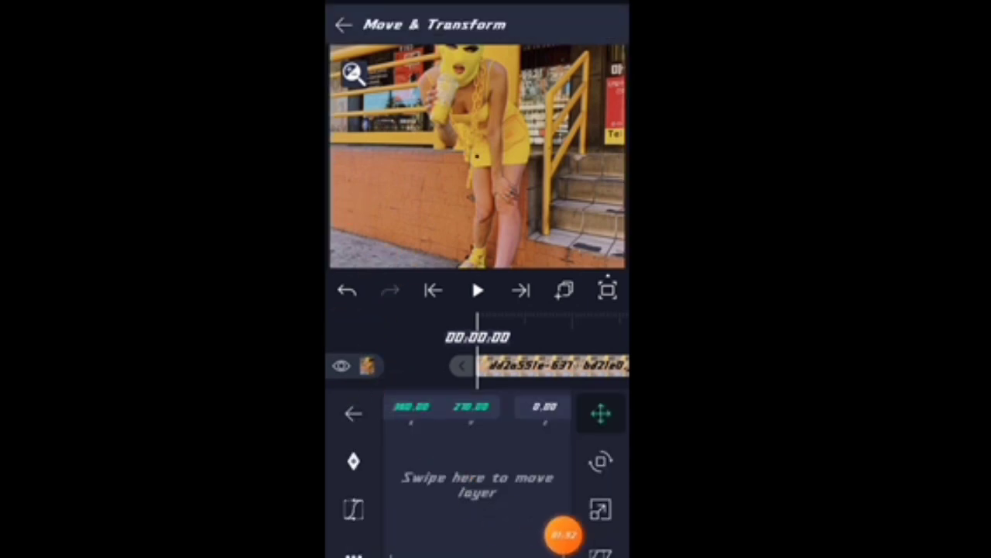
Enlarge the photo layer with the Scale tool so the masked head fits.
left_click(600, 510)
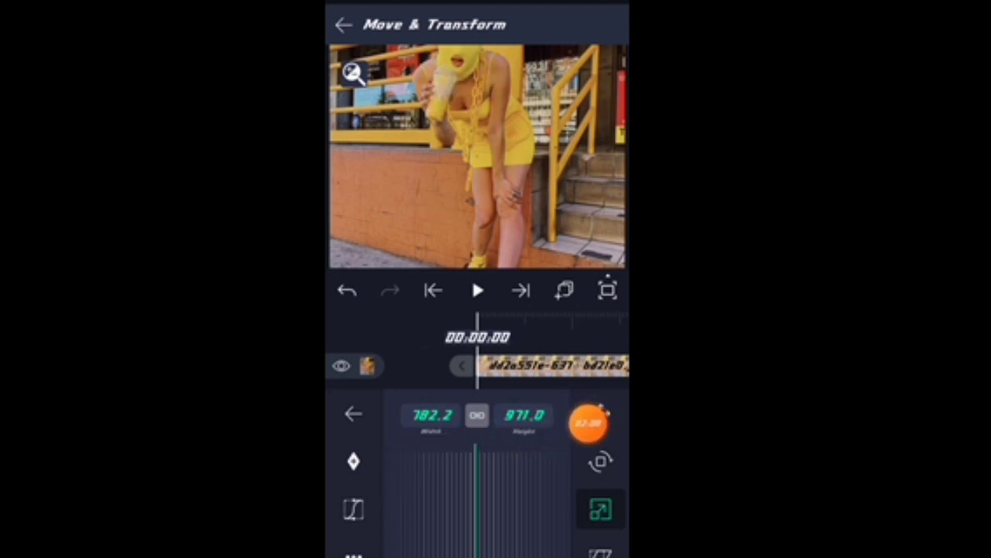
left_click(599, 411)
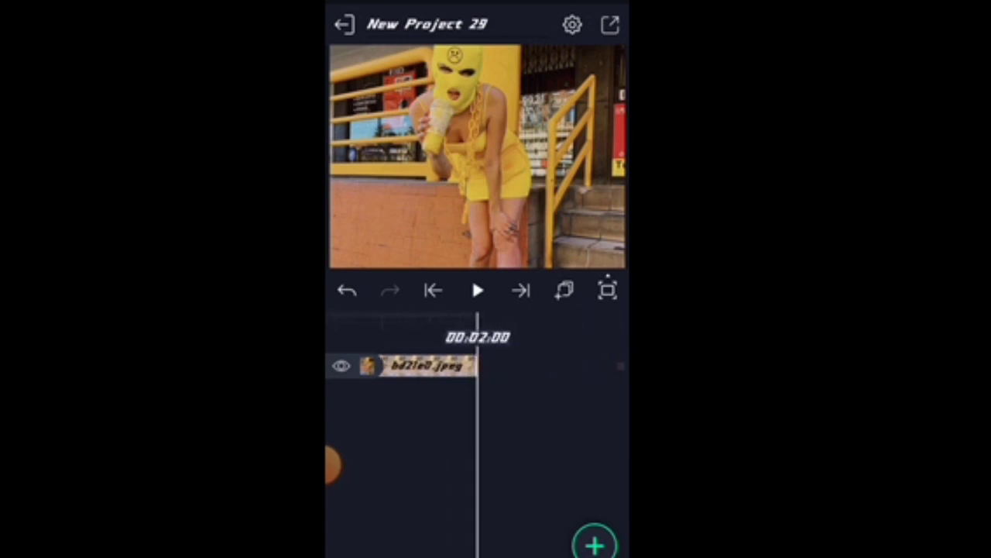
Import a song as an audio track below the photo layer.
left_click(425, 366)
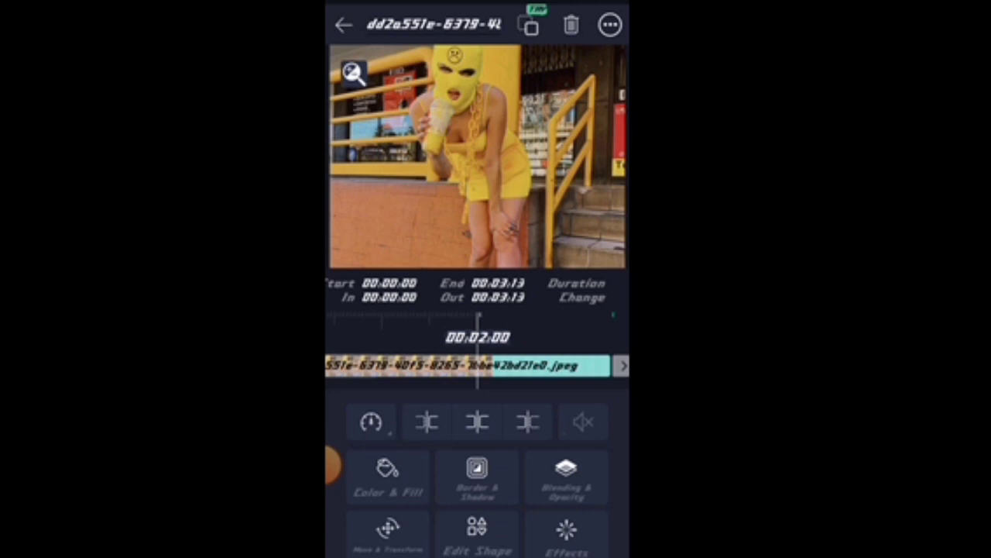
left_click(346, 24)
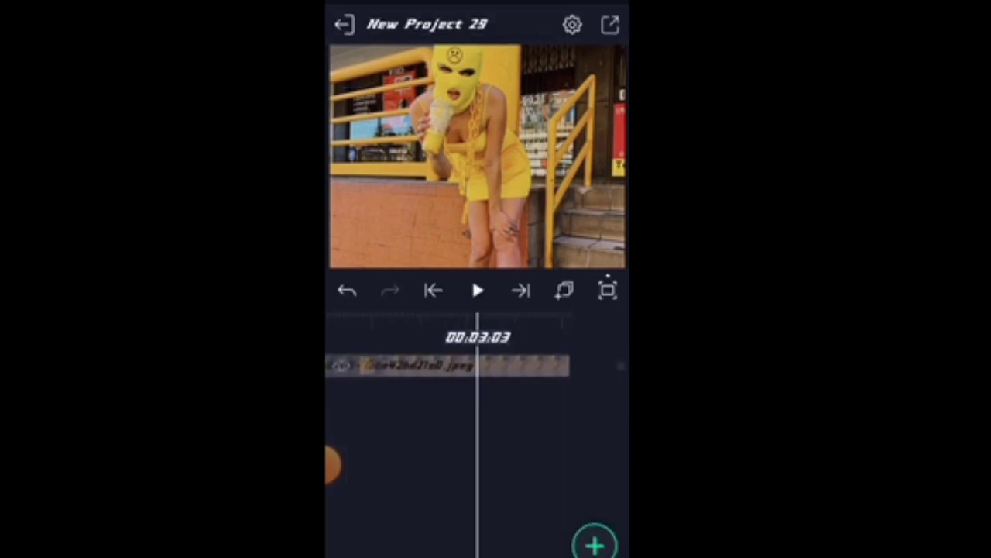
left_click(478, 291)
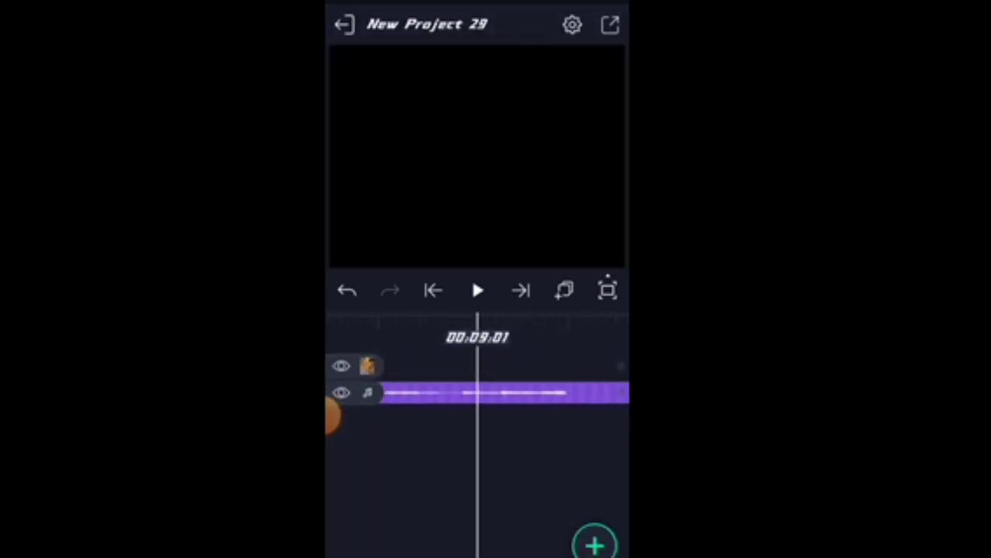
left_click(477, 291)
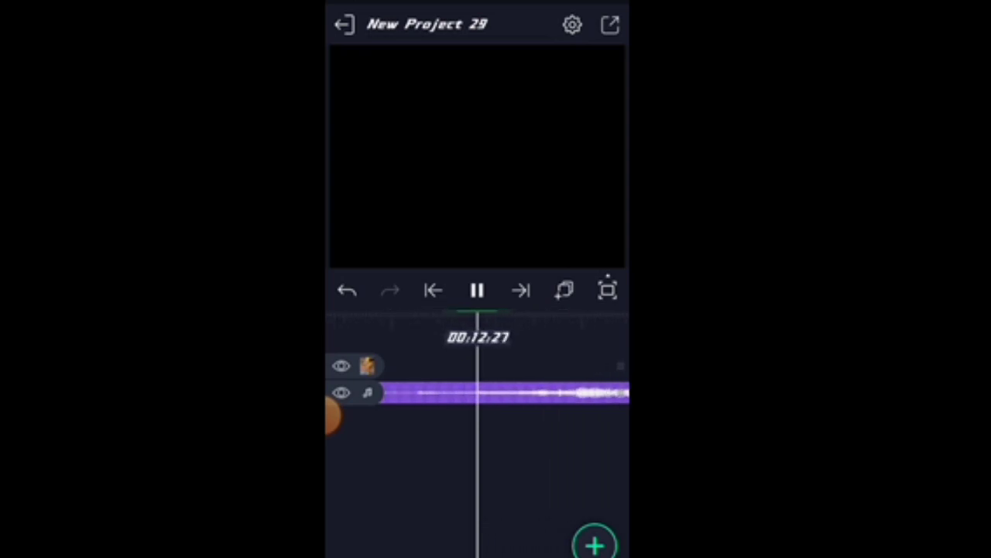
left_click(478, 290)
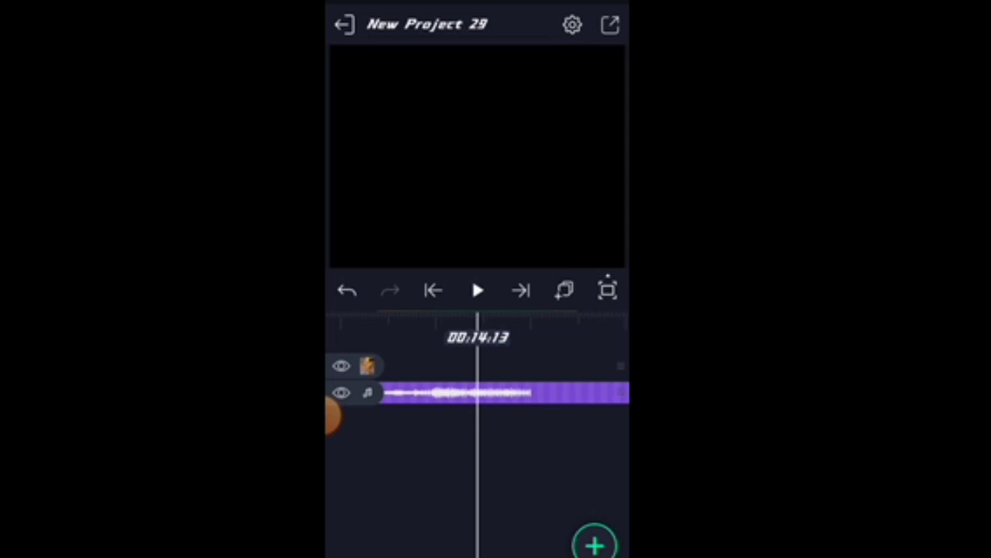
left_click(476, 290)
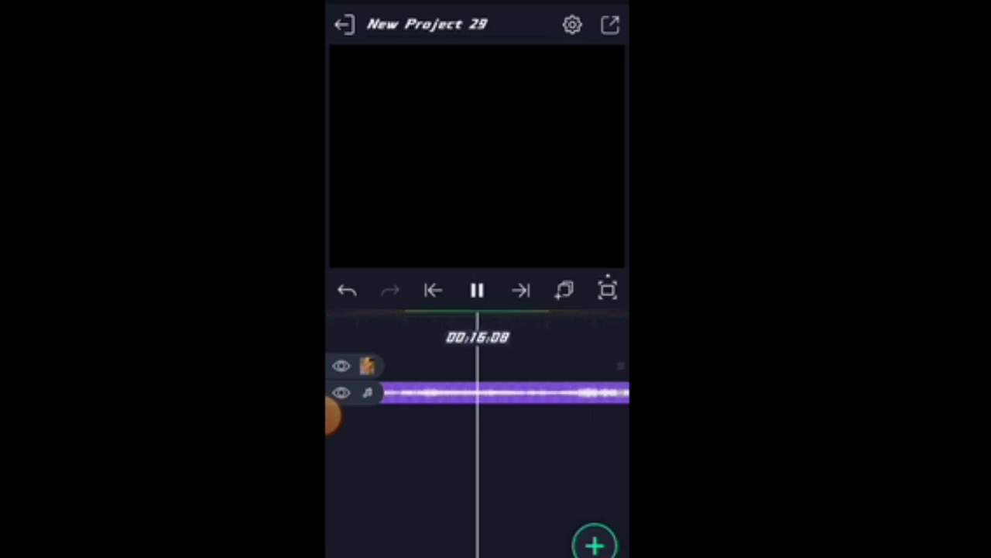
left_click(477, 290)
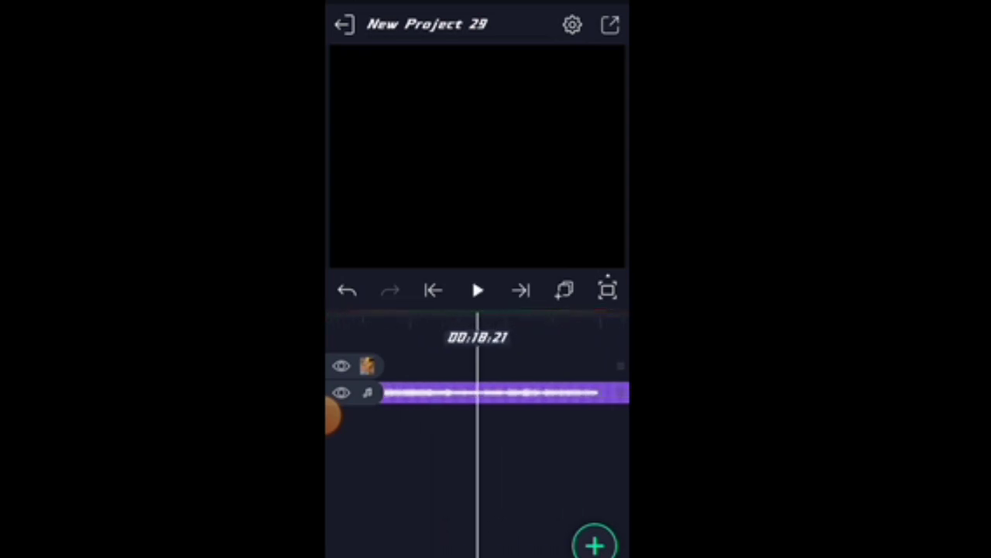
left_click(477, 291)
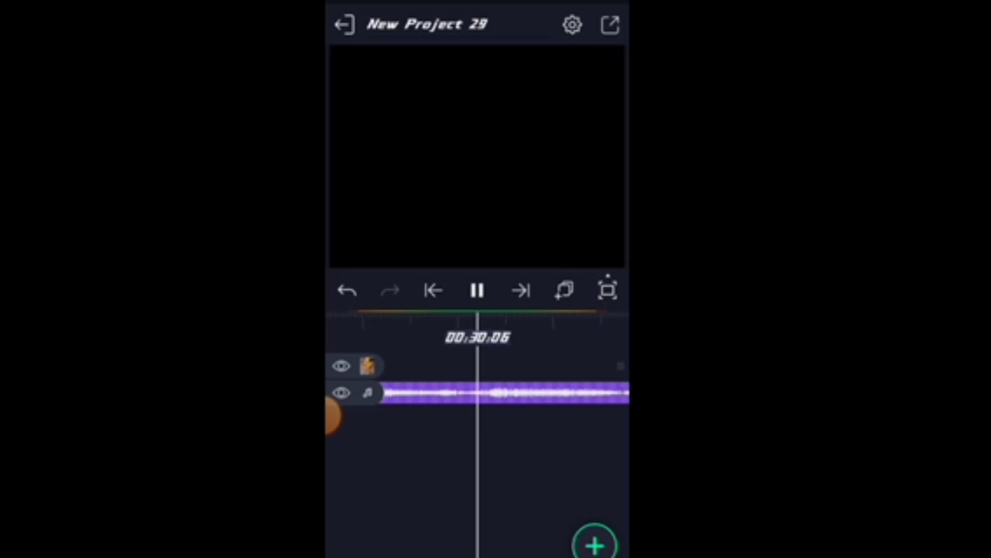
left_click(477, 290)
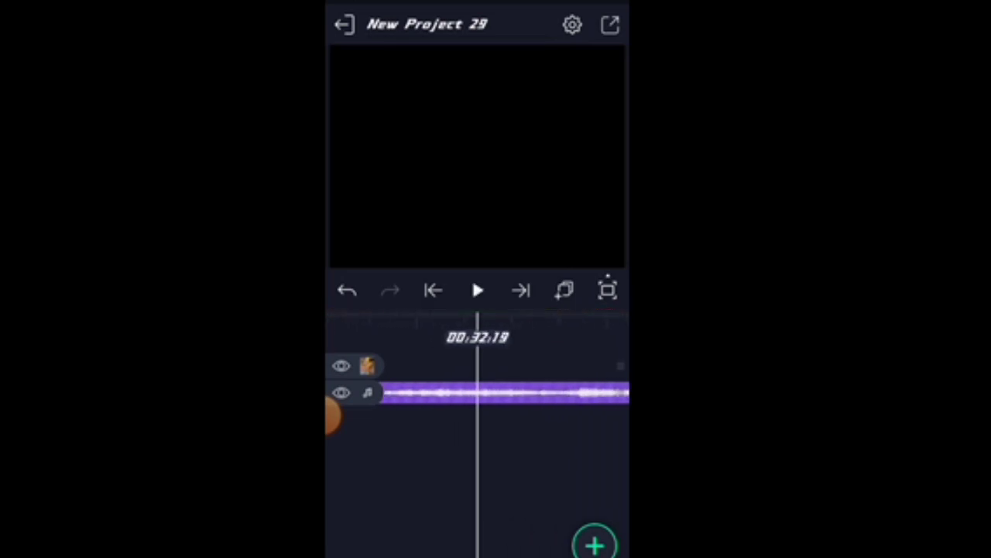
left_click(477, 291)
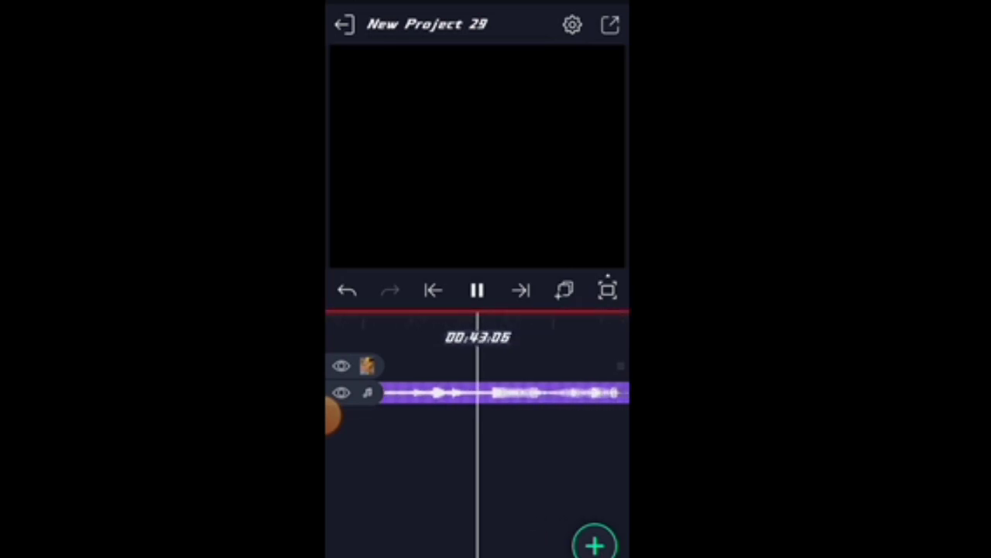
Pause playback of the Butterflies music track.
left_click(477, 290)
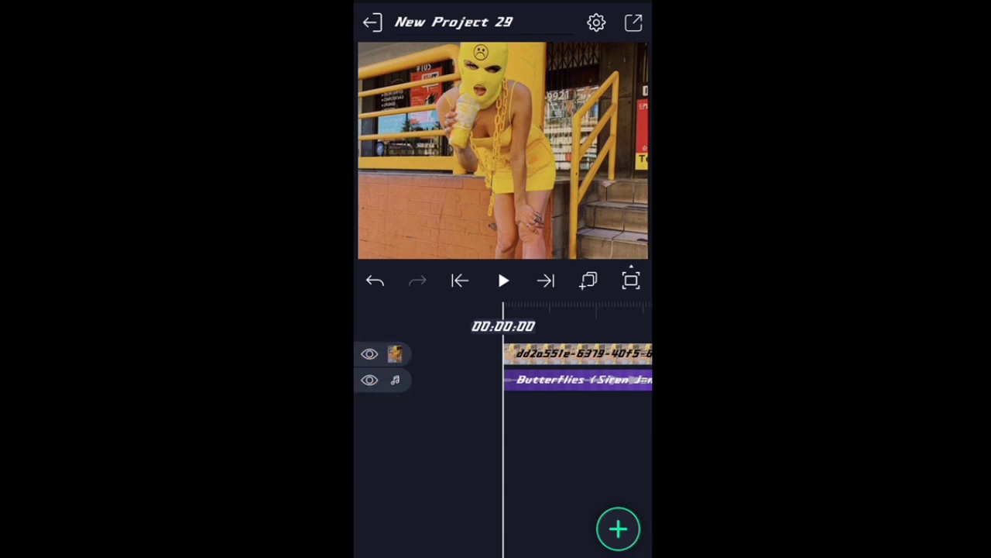
Select the photo layer and trim its end near the 00:03 playhead.
left_click(617, 529)
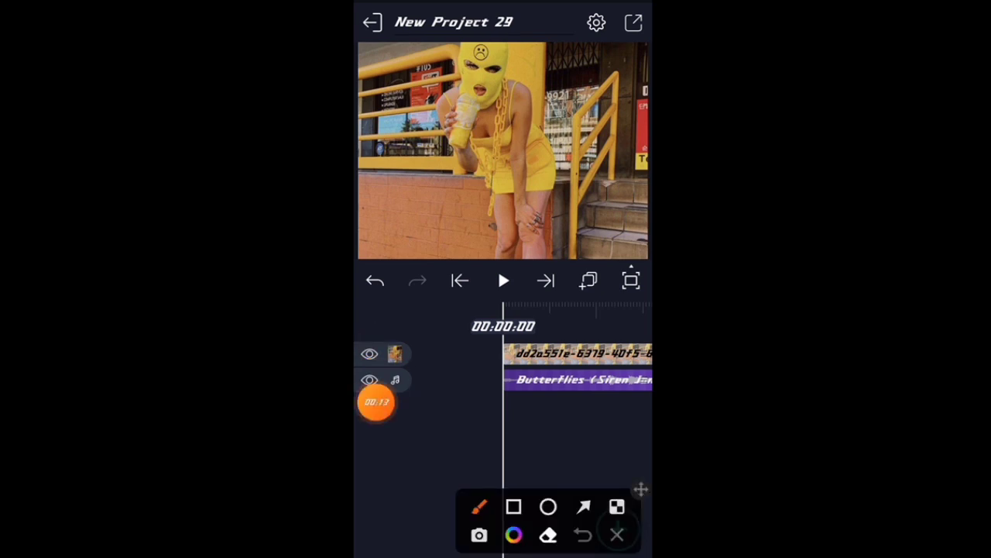
left_click(631, 281)
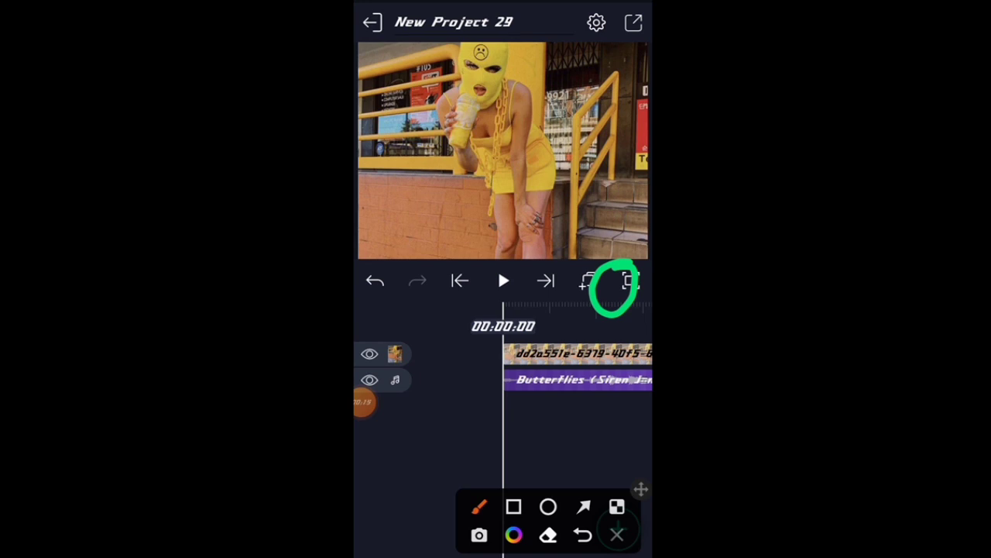
left_click(617, 534)
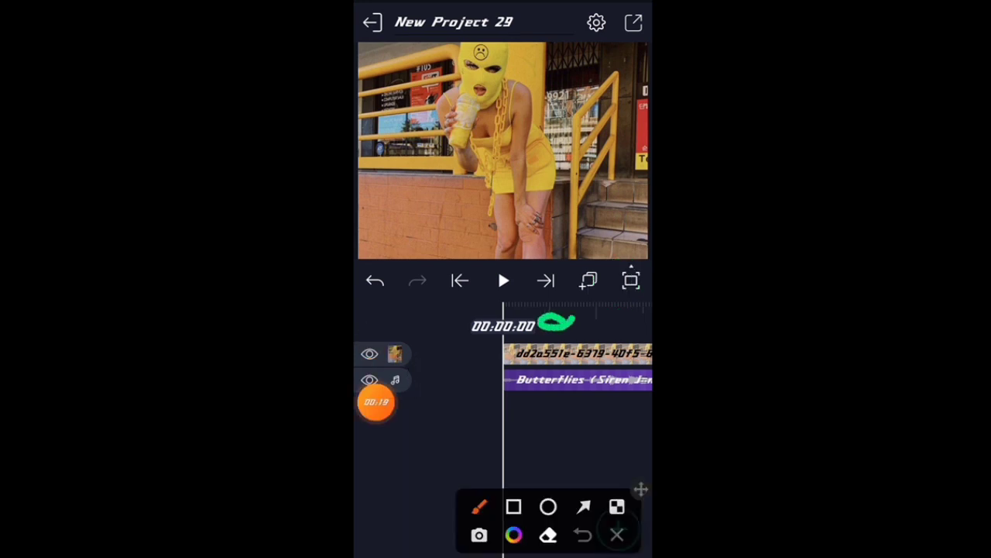
left_click(617, 535)
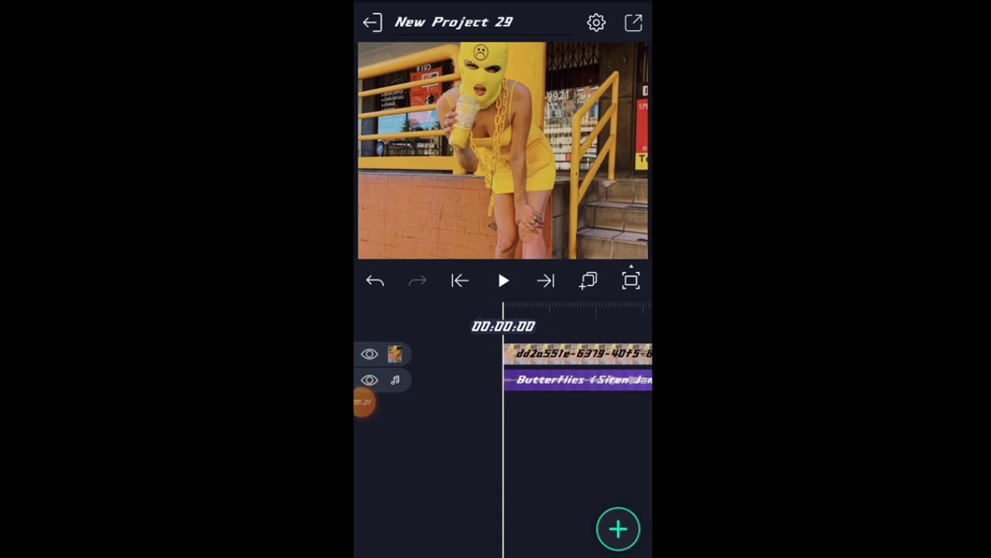
left_click(503, 281)
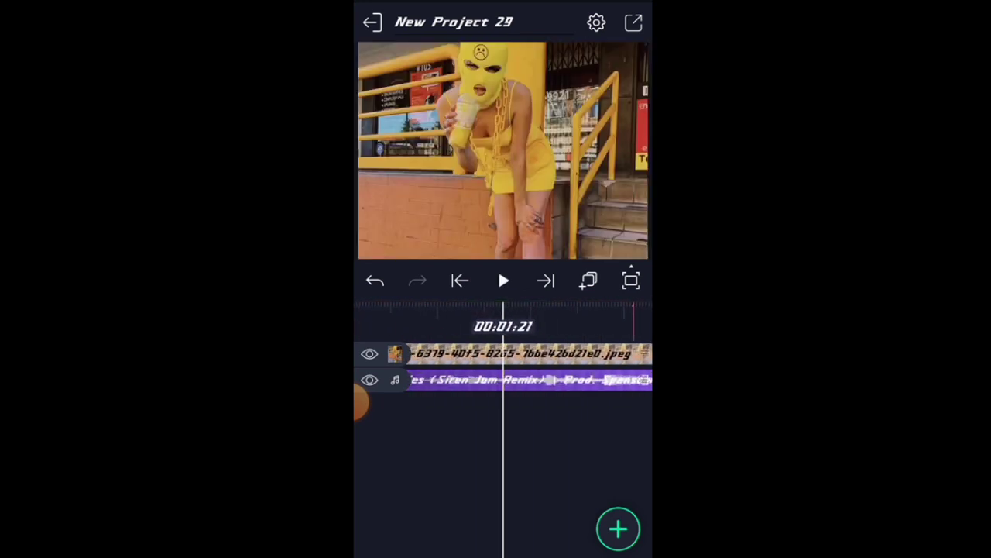
left_click(502, 281)
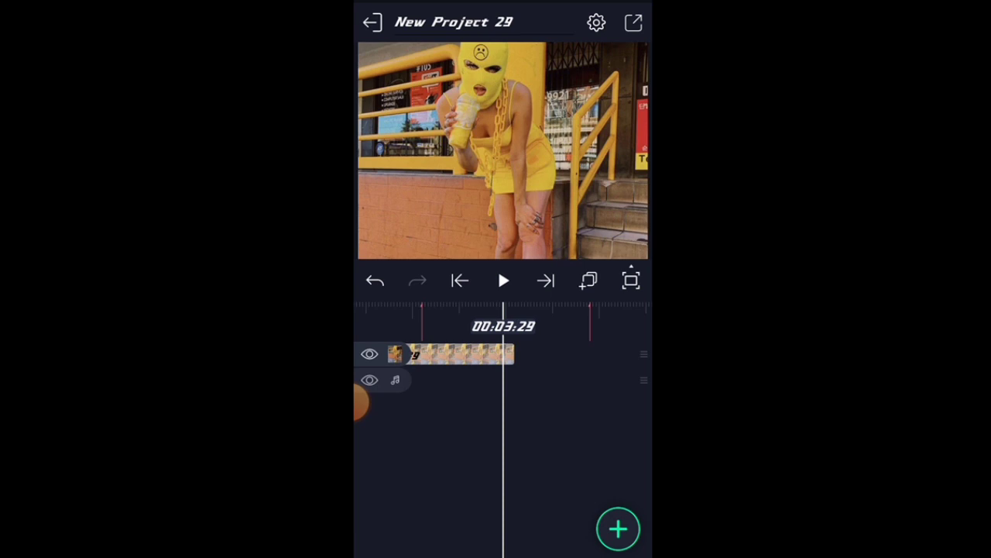
Select the photo layer and duplicate it into three layers above the song.
left_click(449, 353)
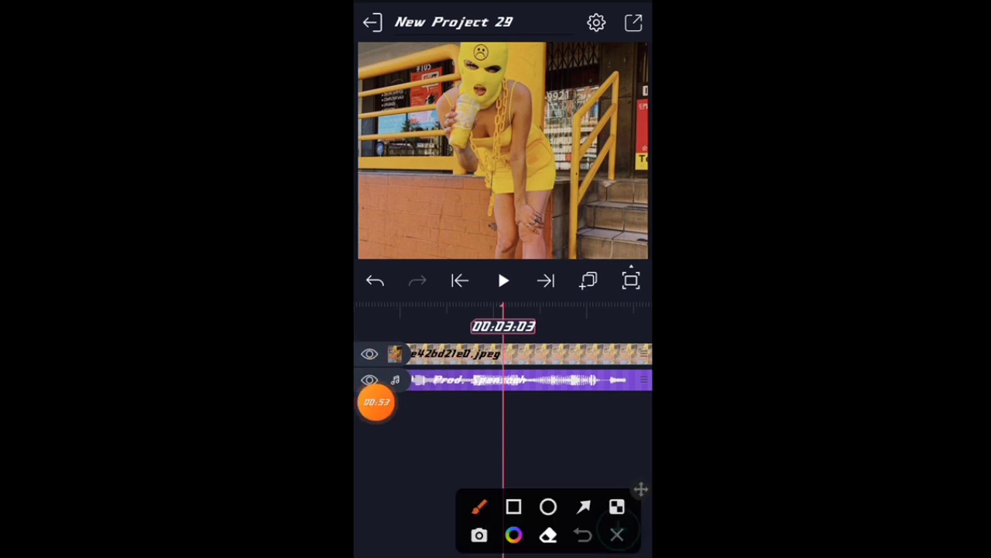
left_click(617, 534)
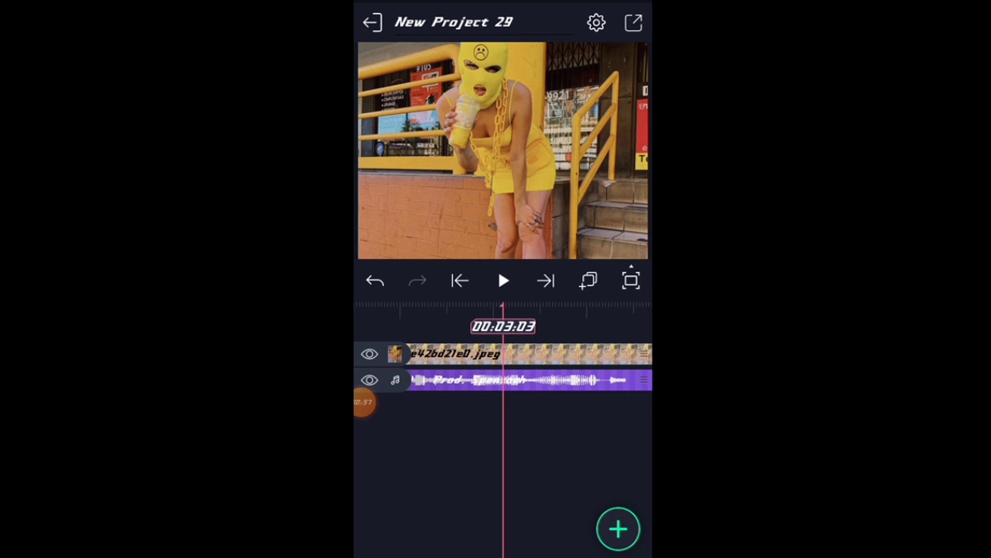
left_click(504, 354)
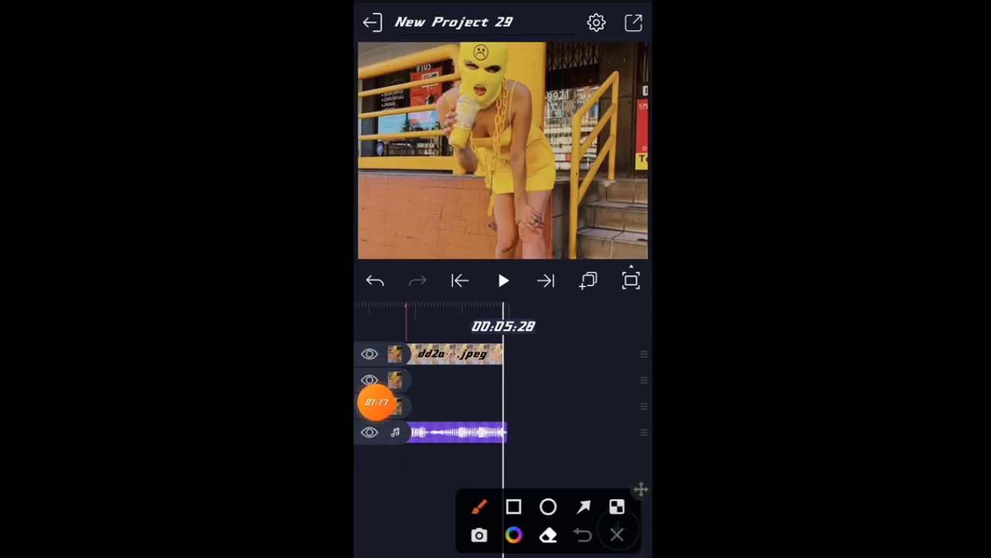
Open the song layer's settings, then return to the full timeline.
left_click(617, 534)
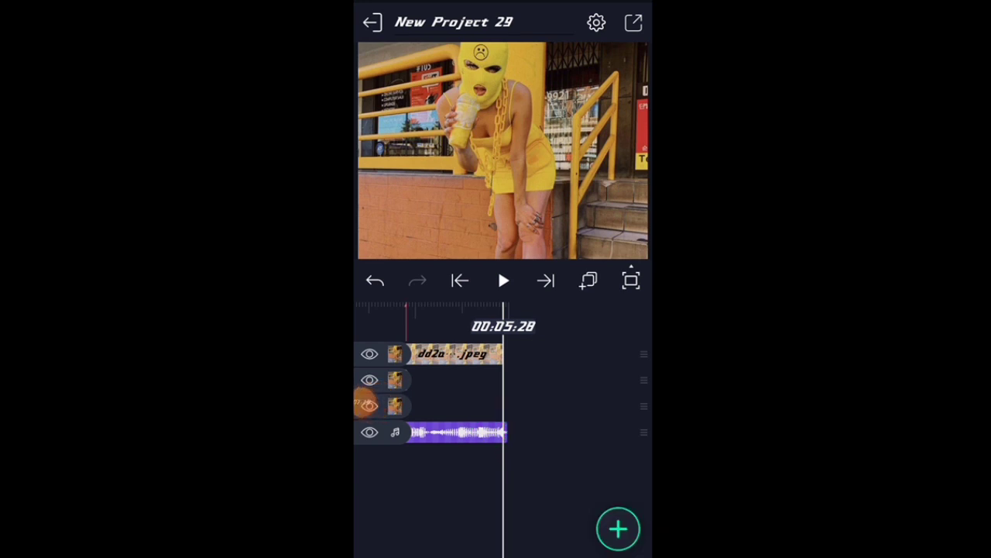
left_click(453, 431)
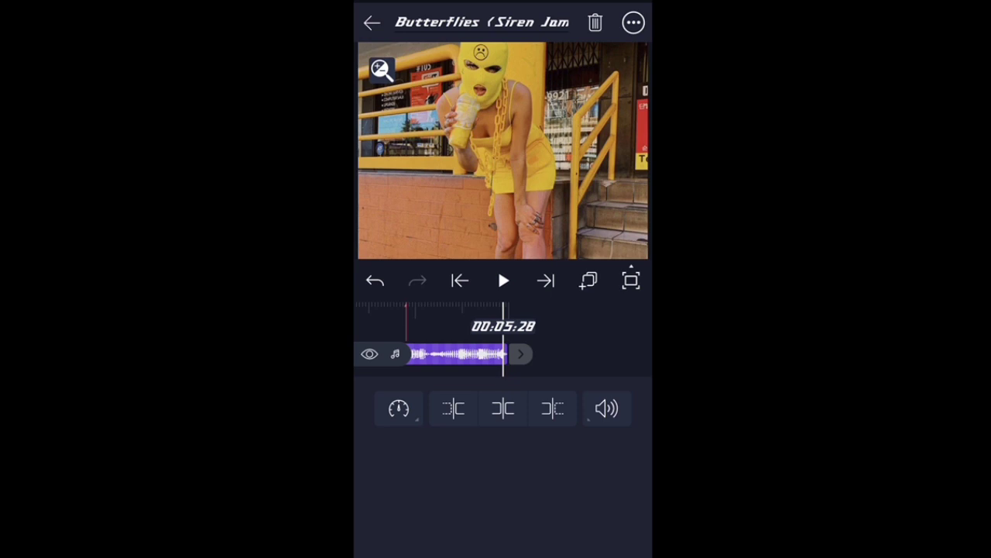
left_click(398, 407)
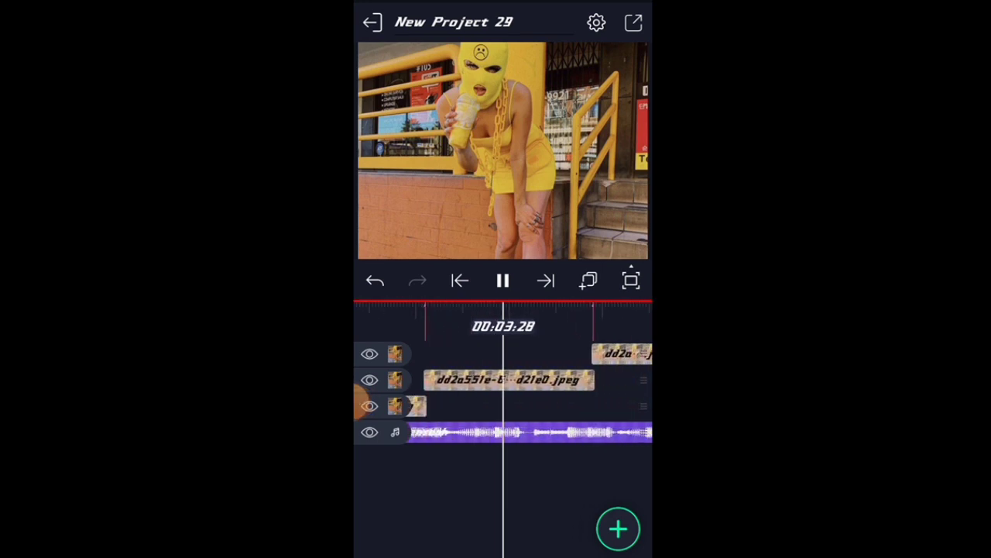
Duplicate a photo layer and place the copy at 00:00.
left_click(503, 280)
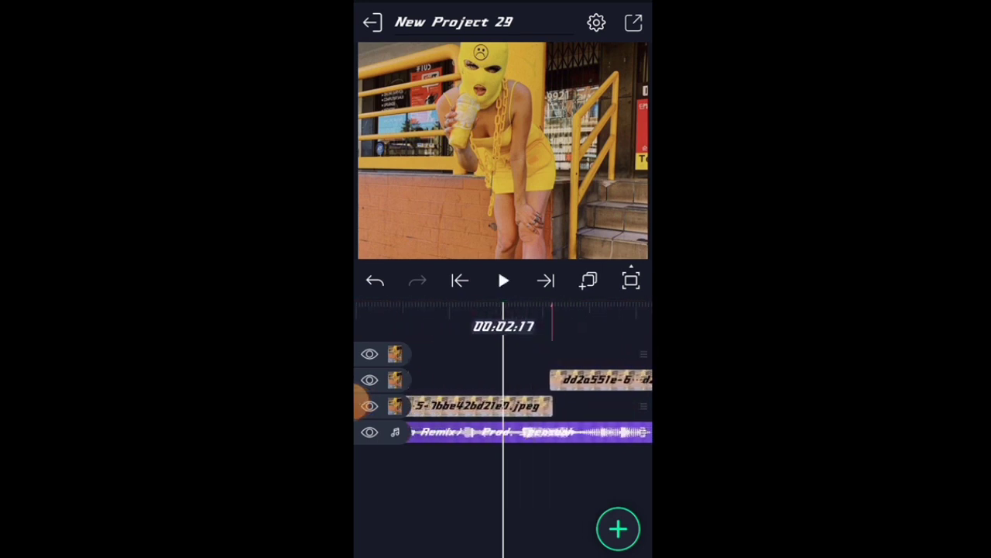
left_click(502, 280)
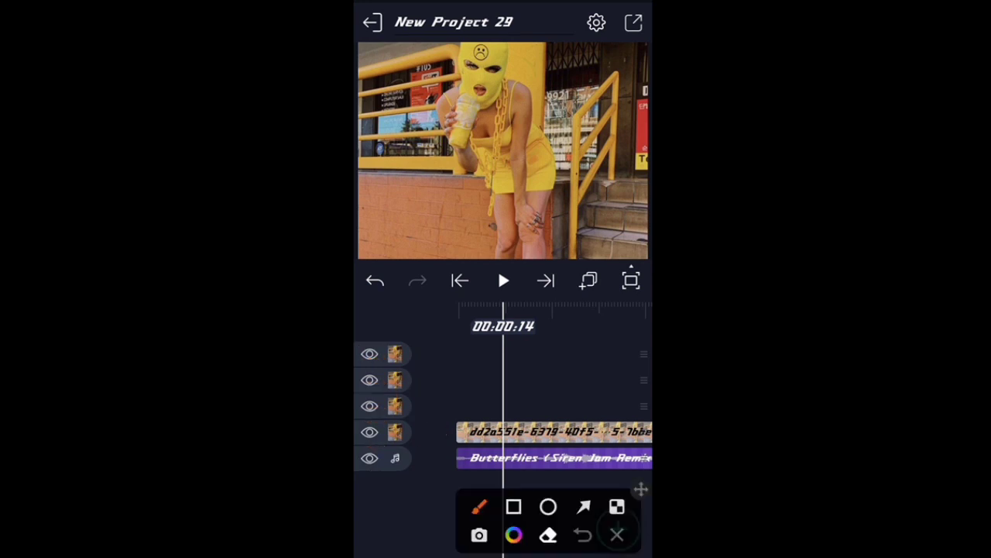
left_click(616, 534)
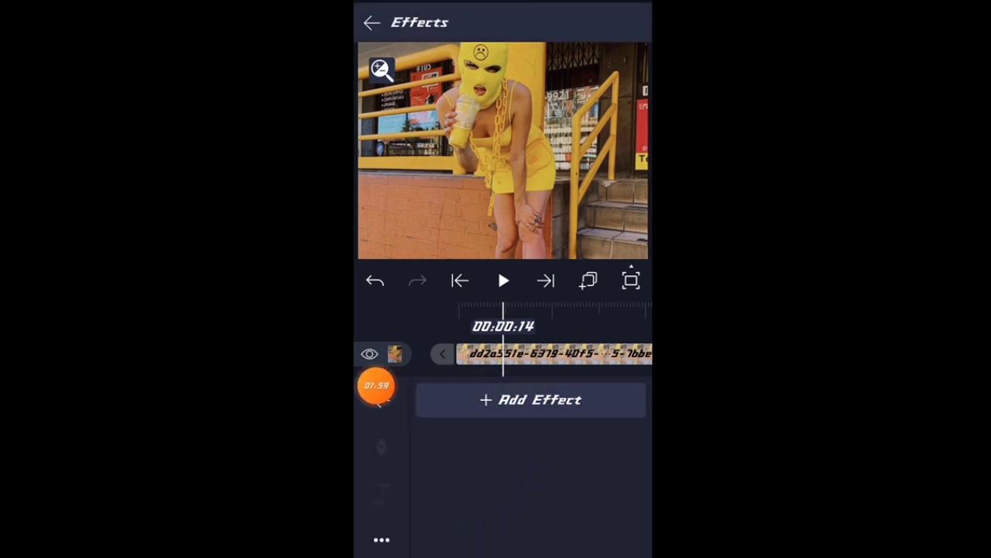
Apply Tiles with Mirror on to the opening photo layer, then collapse its panel.
left_click(531, 400)
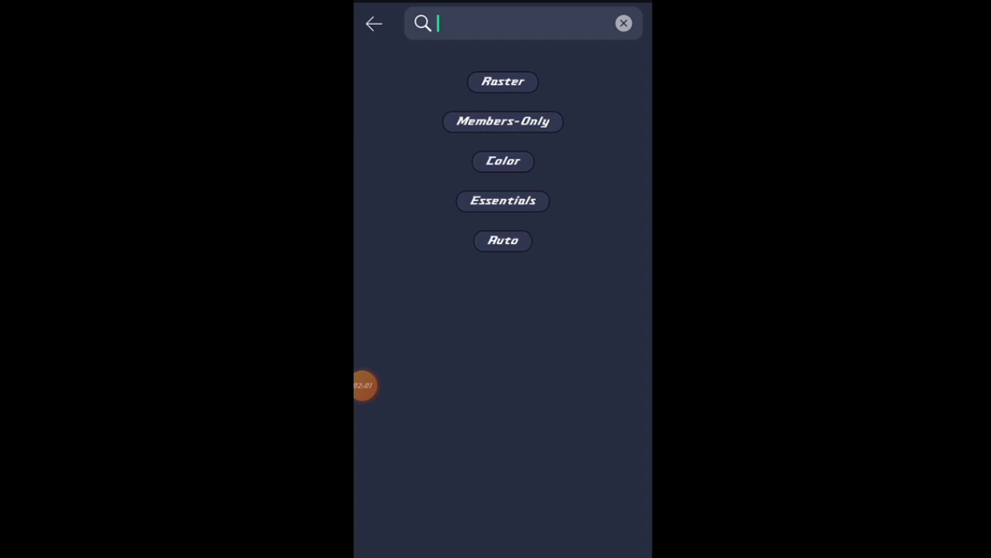
left_click(519, 23)
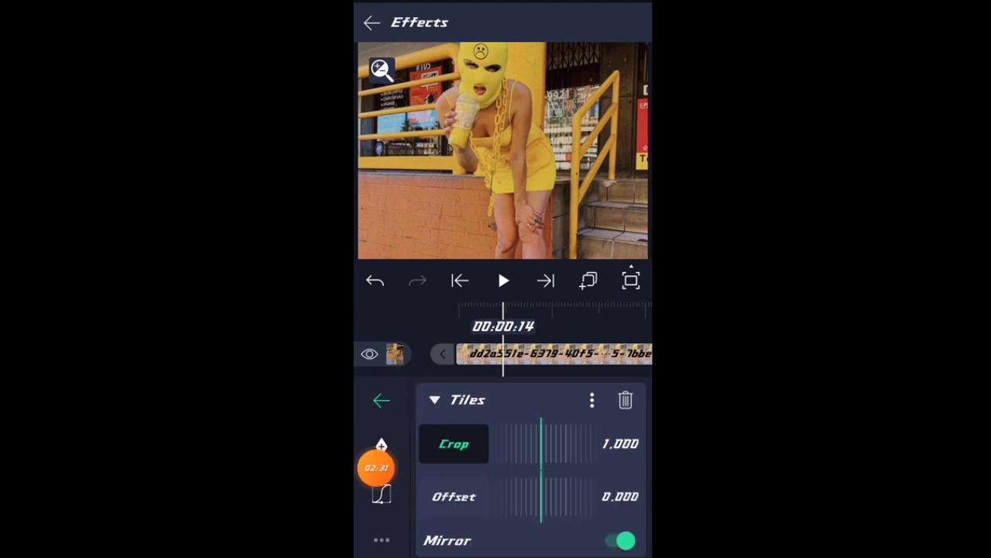
left_click(380, 400)
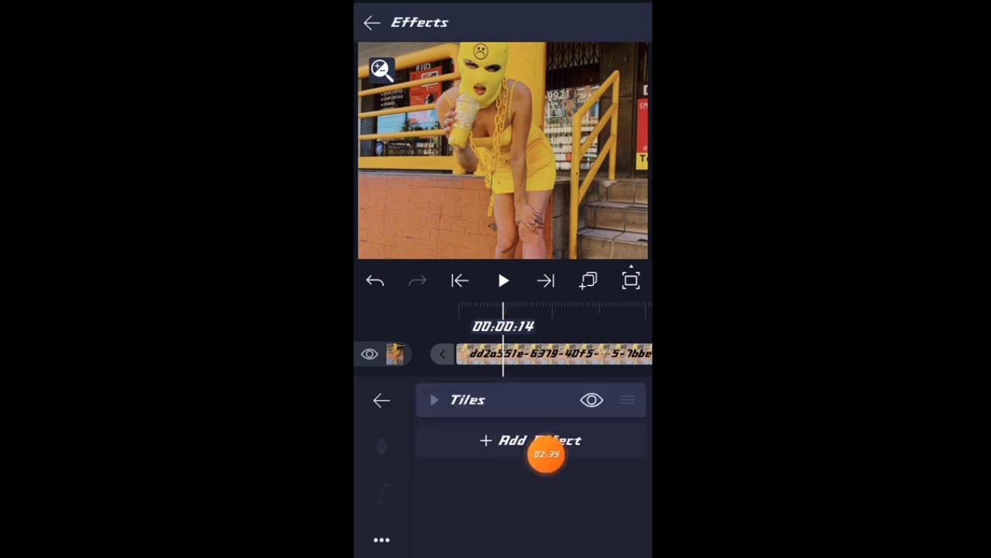
Search 'os' in the Effect Browser and add Oscillate beneath Tiles.
left_click(531, 440)
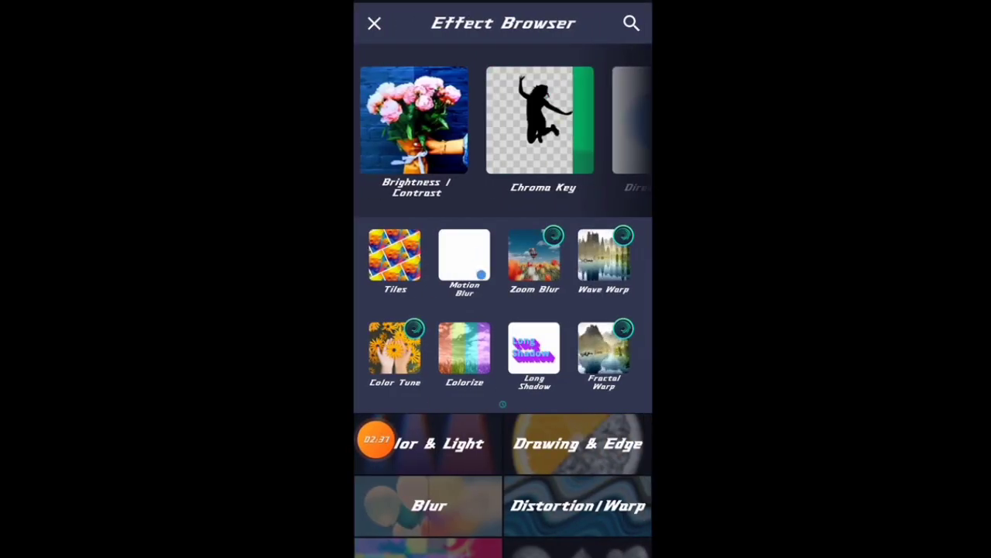
left_click(631, 22)
type("os")
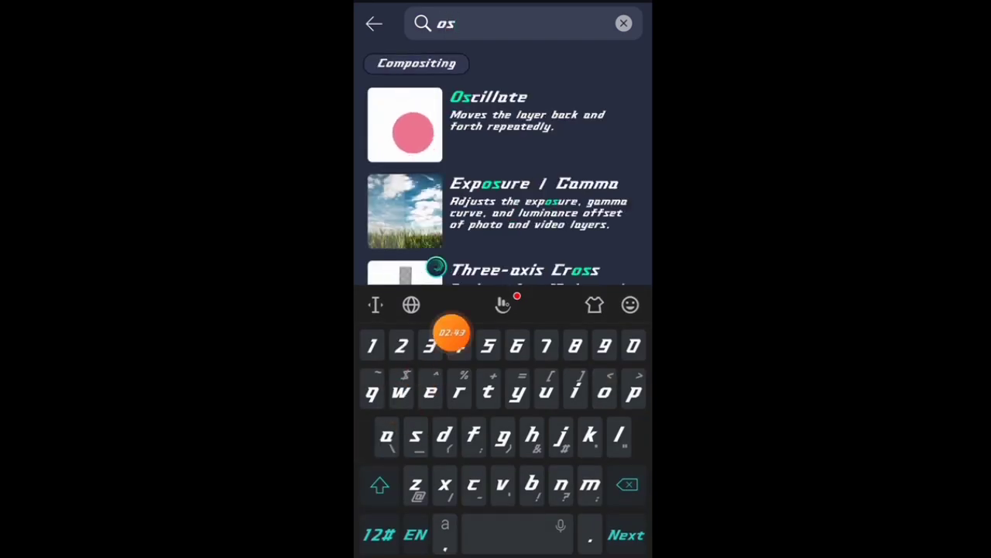
left_click(405, 124)
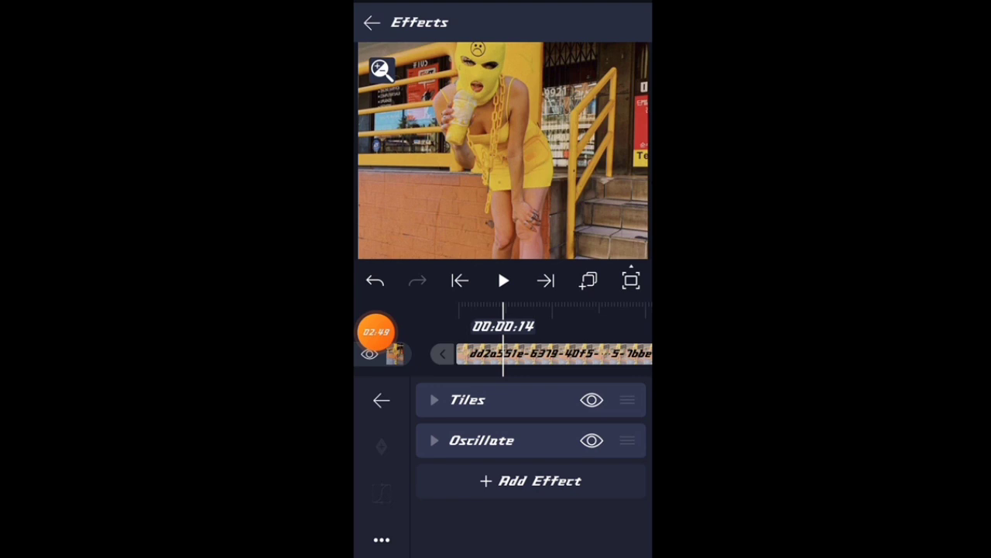
left_click(481, 441)
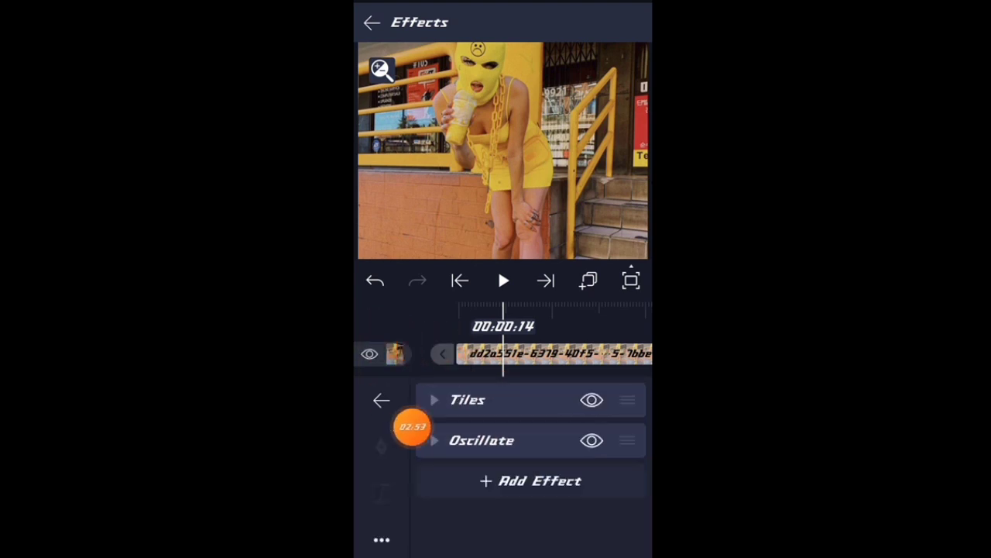
Expand Oscillate and raise its Angle from 45° to about 132° at 00:00:14.
left_click(481, 440)
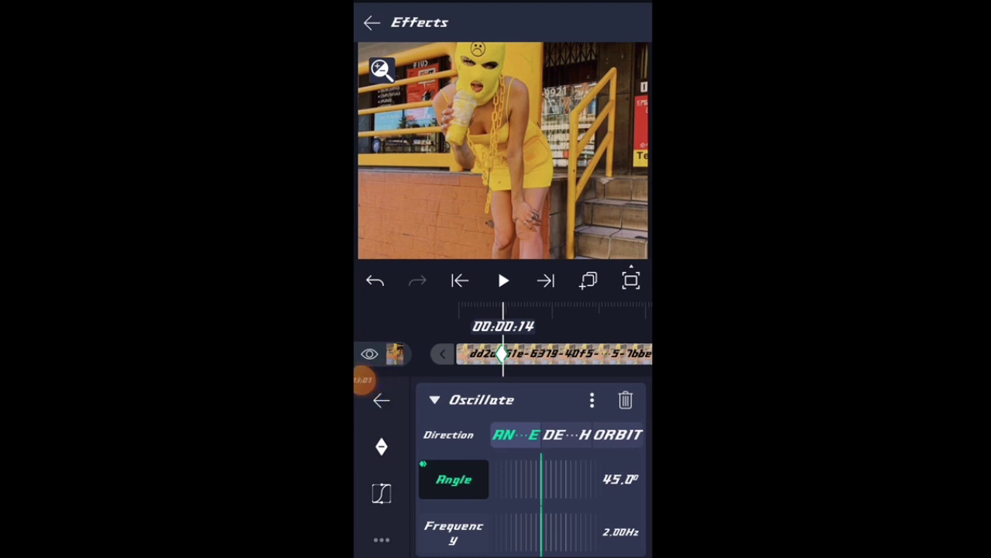
left_click_drag(542, 478, 554, 478)
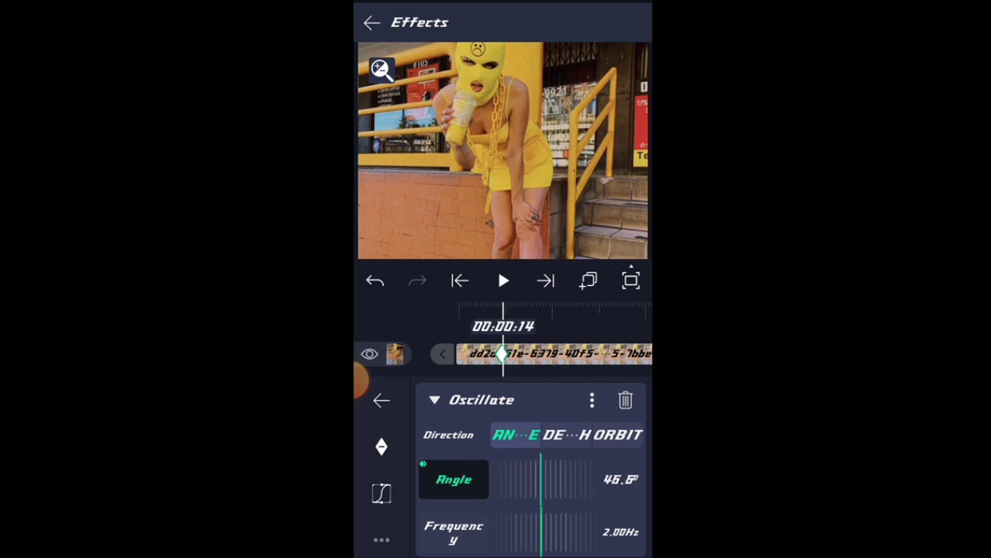
left_click_drag(542, 478, 550, 479)
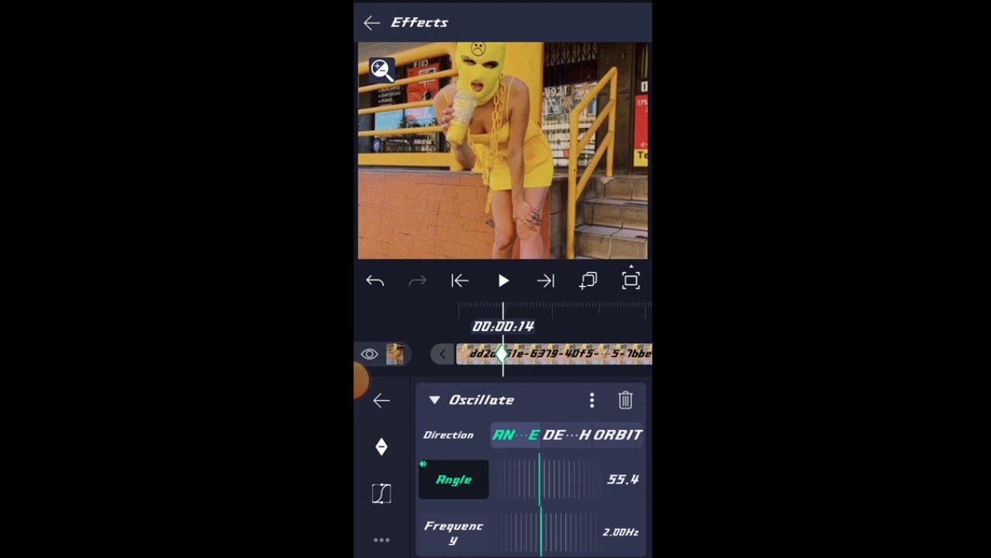
left_click_drag(527, 479, 547, 479)
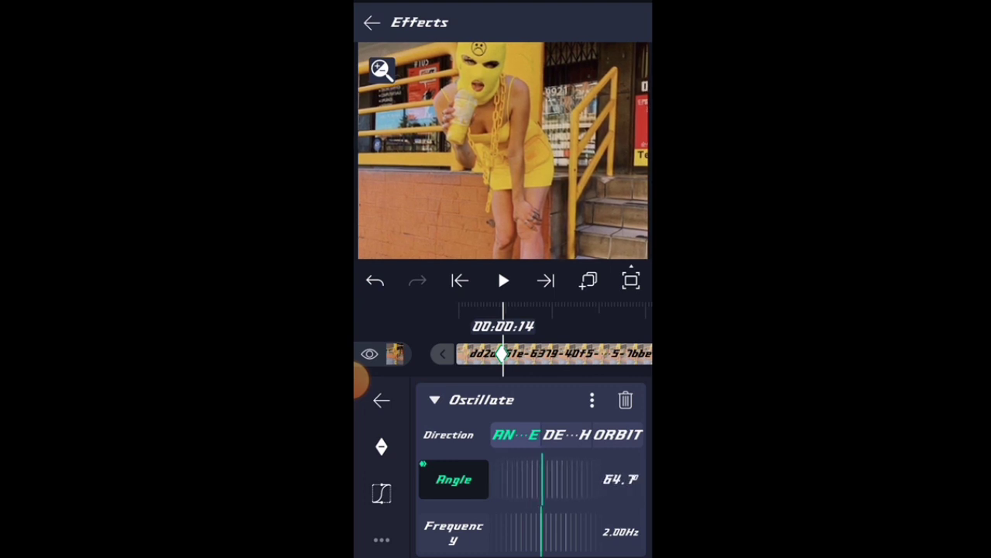
left_click_drag(542, 479, 565, 478)
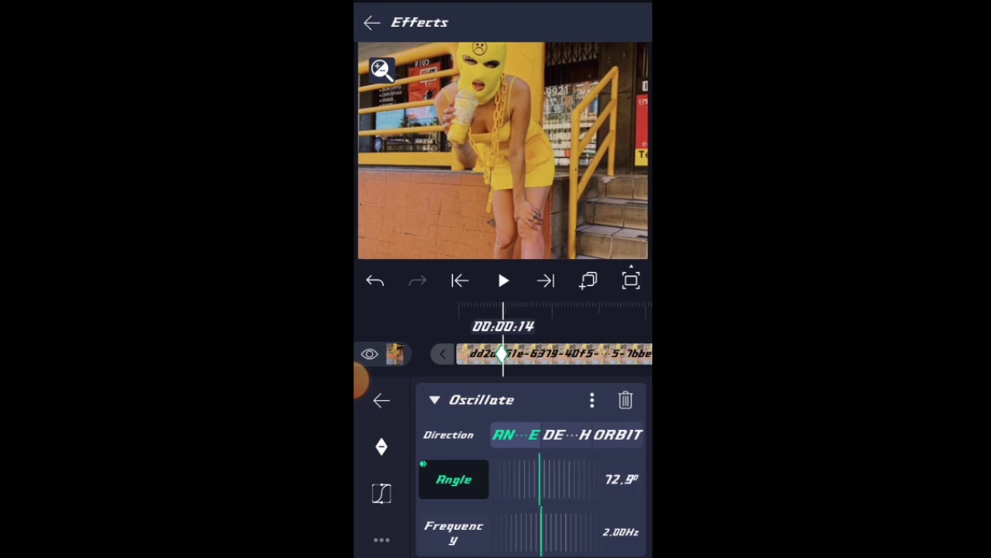
left_click_drag(542, 479, 557, 479)
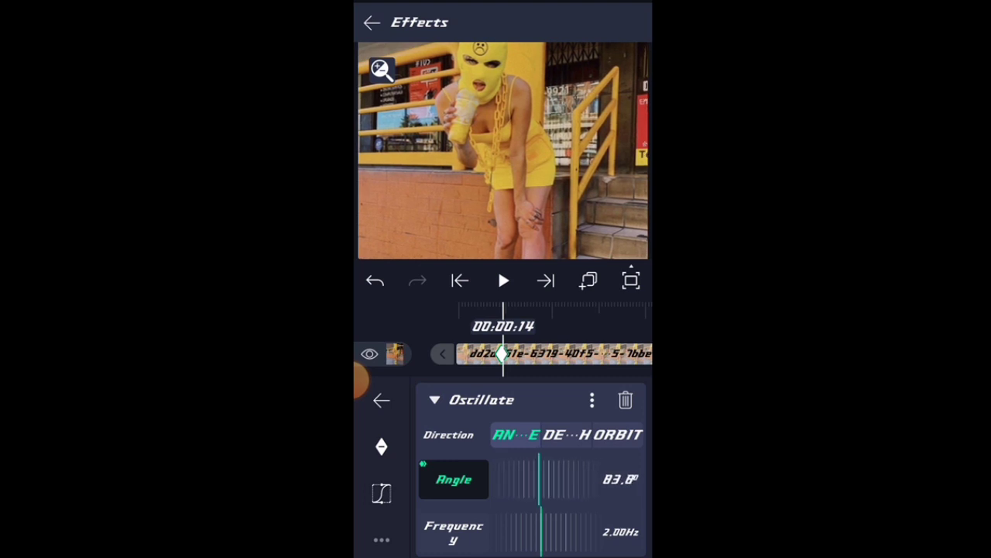
left_click_drag(527, 479, 550, 479)
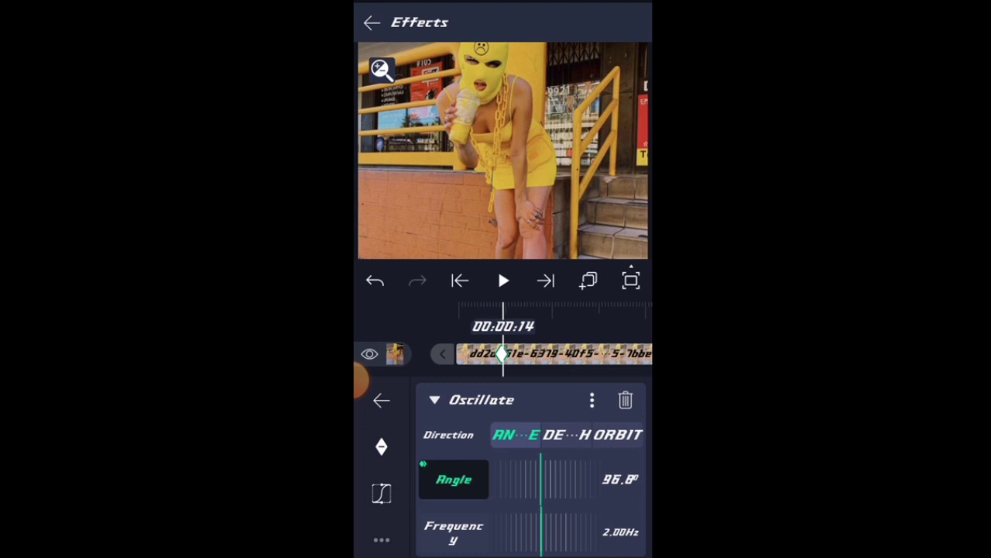
left_click_drag(534, 479, 550, 479)
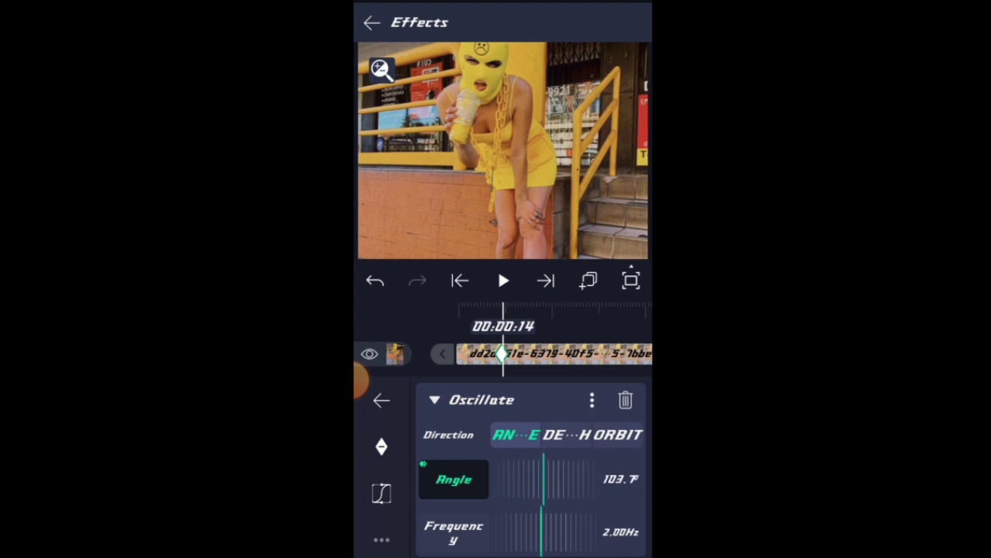
left_click_drag(542, 479, 552, 478)
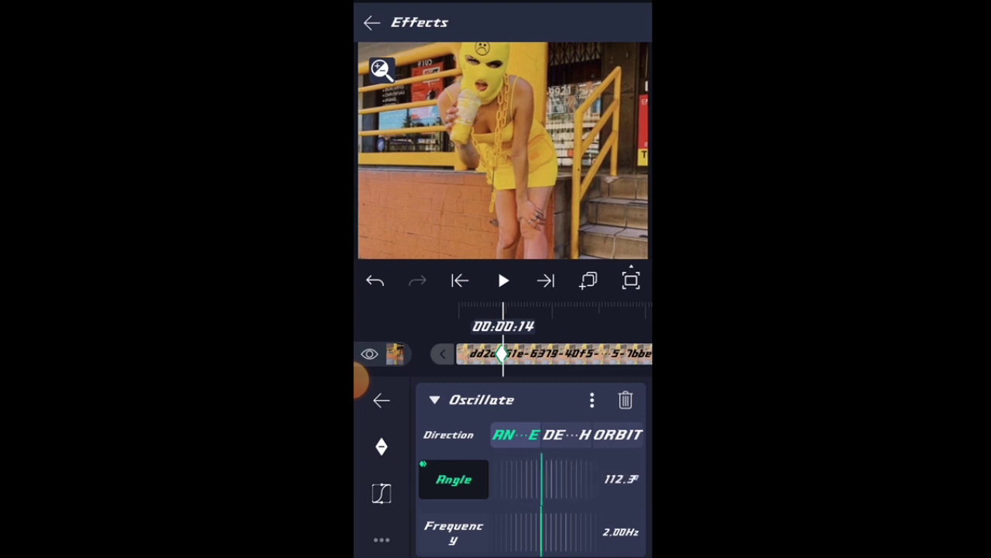
left_click_drag(543, 478, 558, 478)
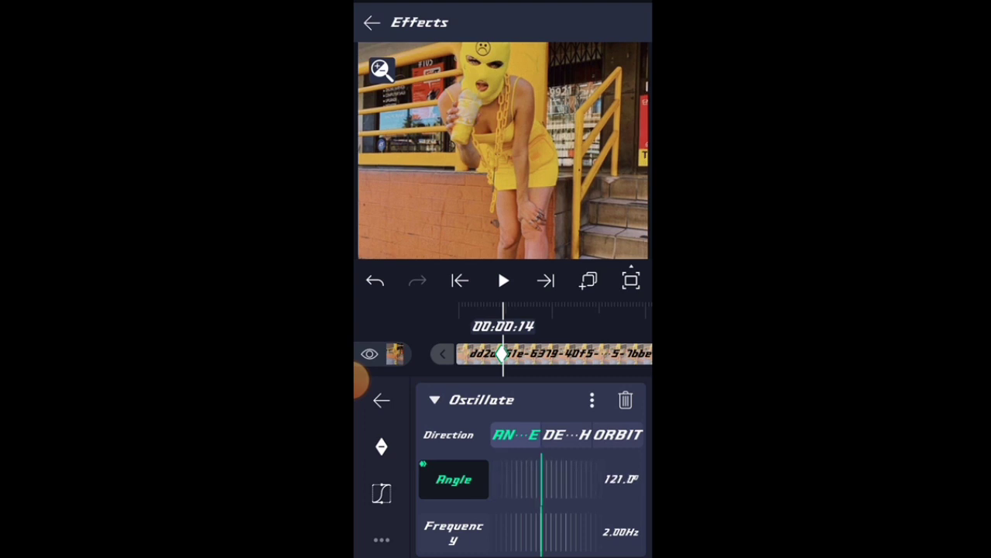
left_click_drag(542, 479, 557, 479)
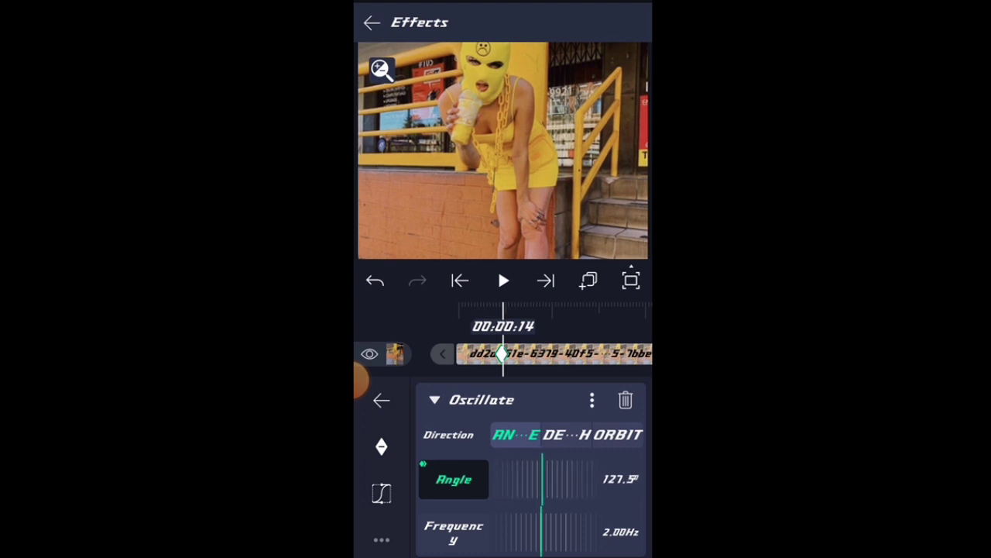
left_click_drag(535, 479, 550, 479)
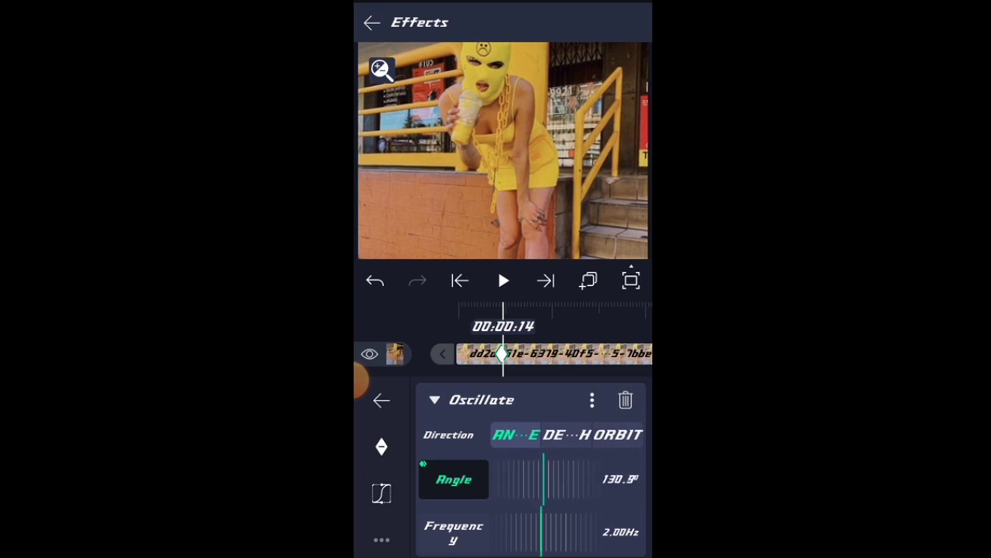
left_click_drag(543, 478, 549, 478)
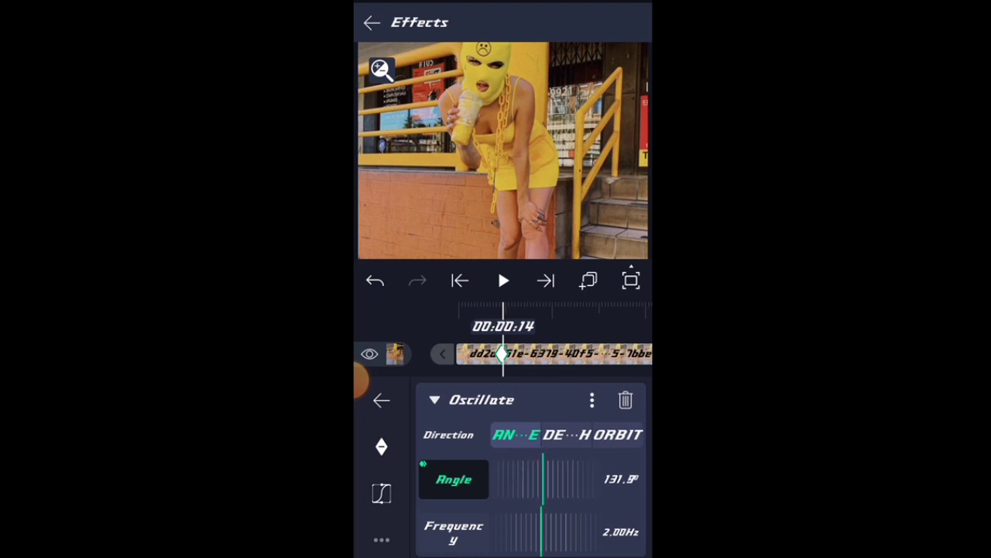
left_click_drag(550, 479, 542, 479)
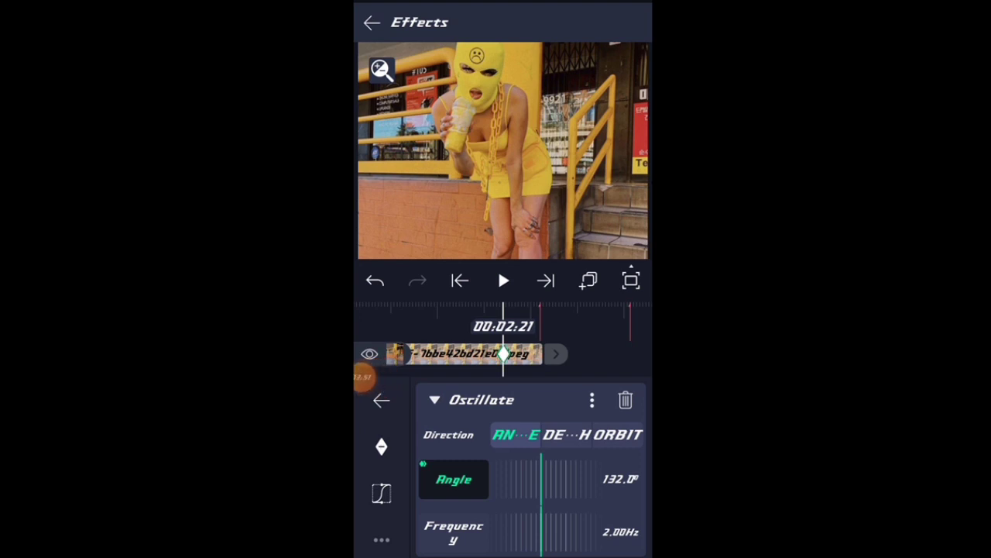
Keyframe the Oscillate Angle down from 132° to 2.0° at 00:02:21.
left_click_drag(550, 479, 539, 479)
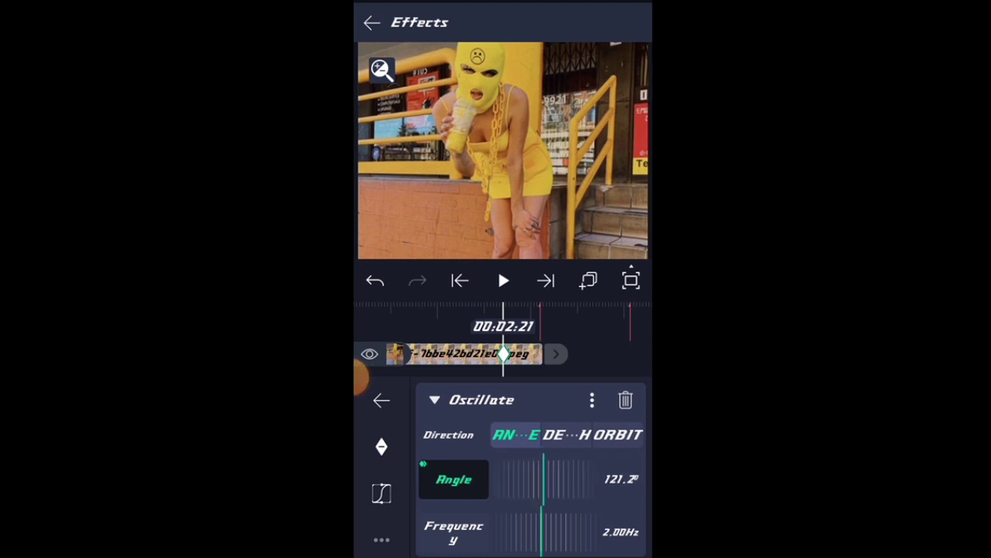
left_click_drag(546, 478, 539, 478)
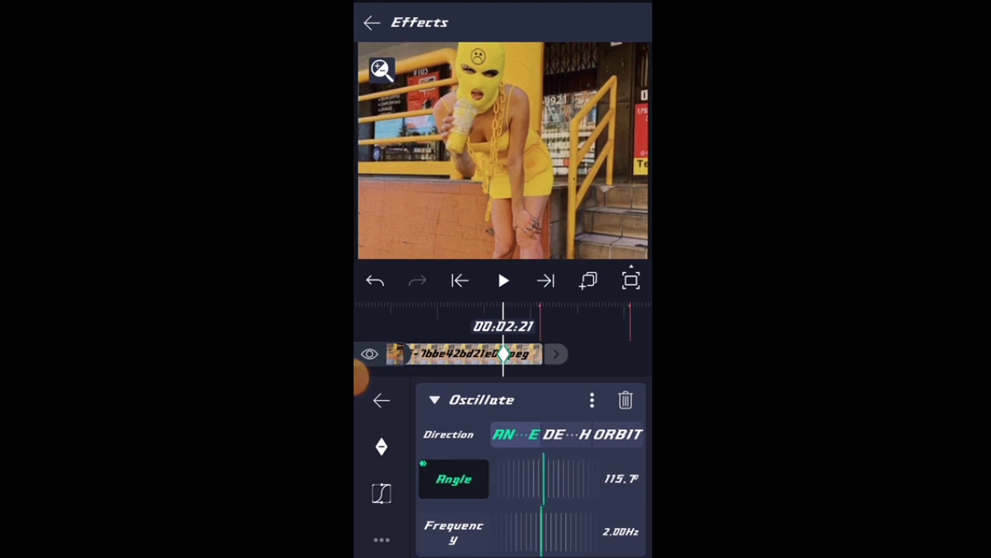
left_click_drag(550, 478, 534, 478)
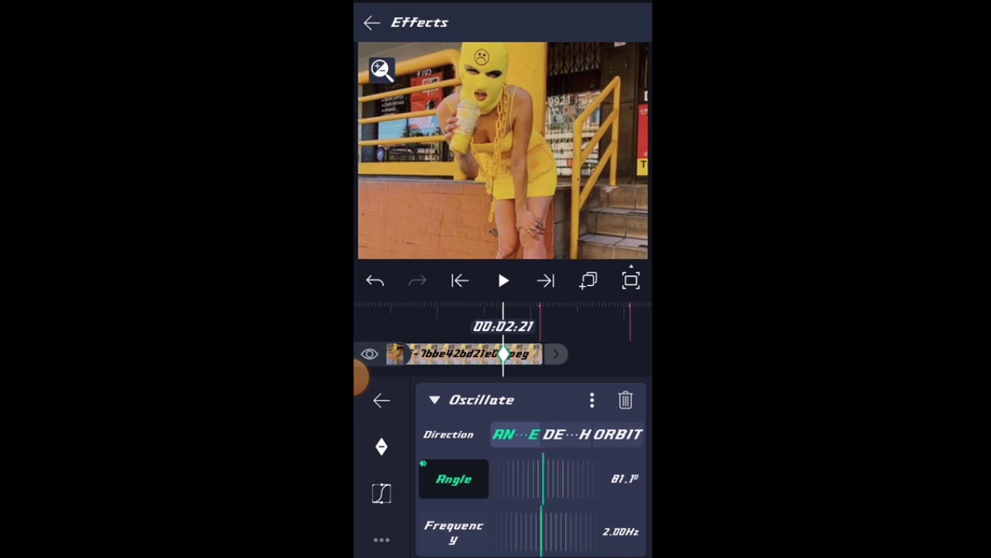
left_click_drag(550, 477, 534, 476)
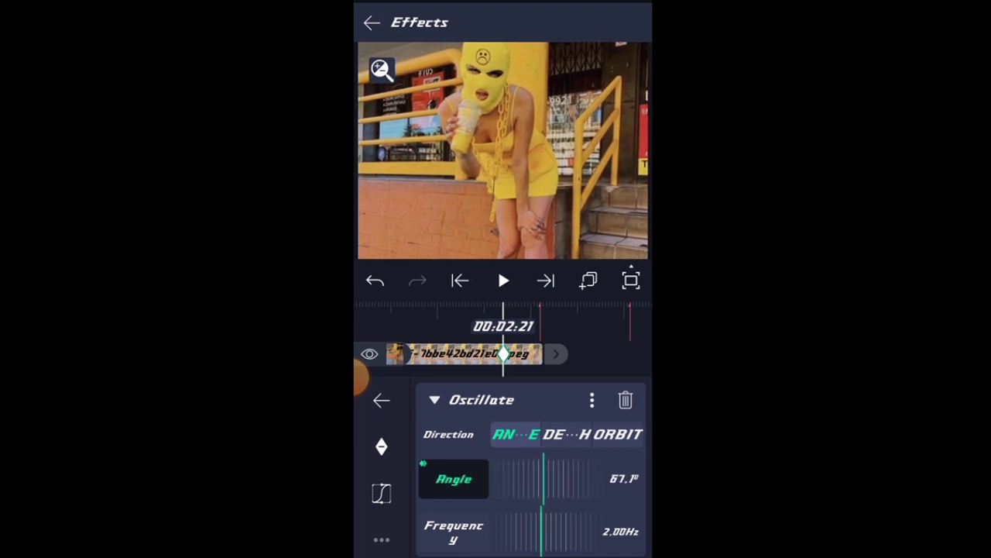
left_click_drag(546, 479, 534, 479)
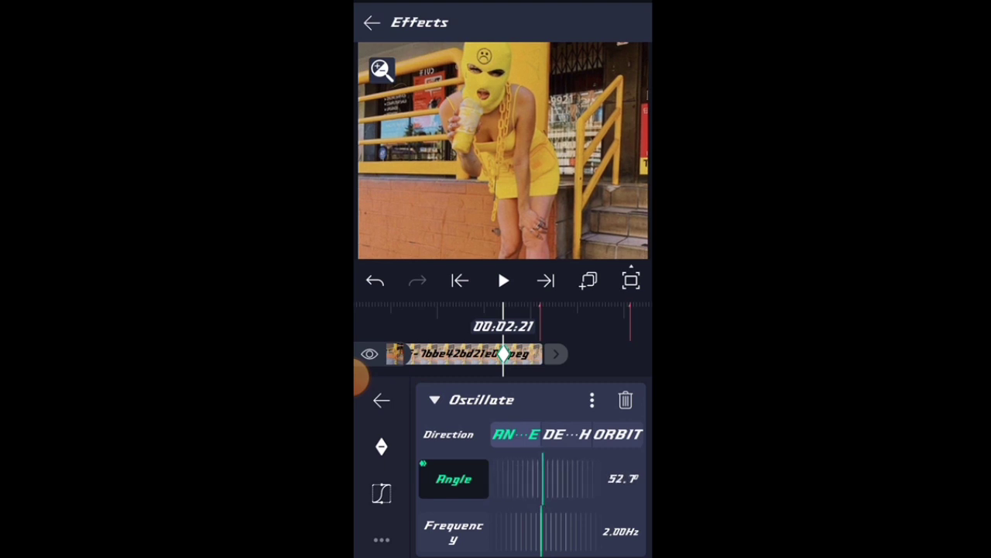
left_click_drag(542, 478, 542, 478)
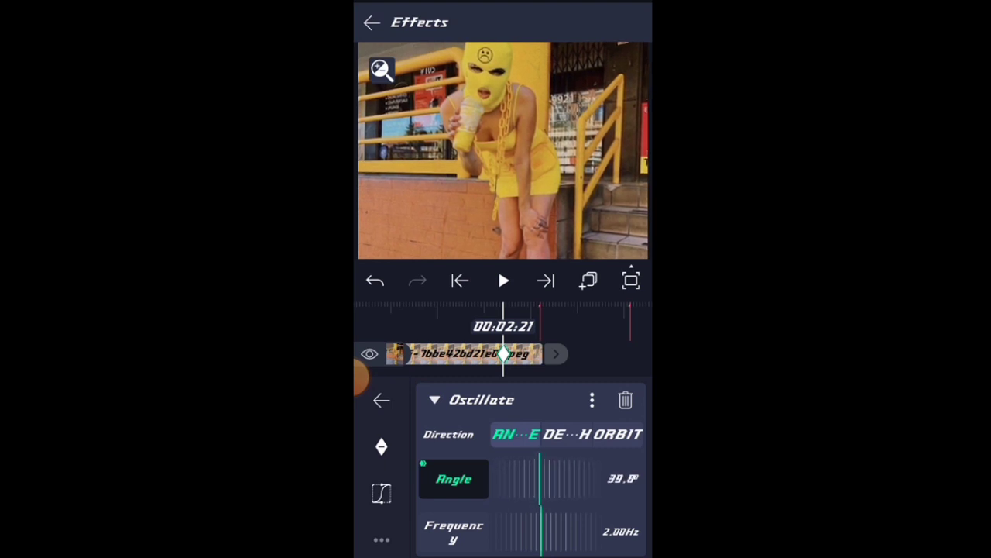
left_click_drag(557, 477, 543, 478)
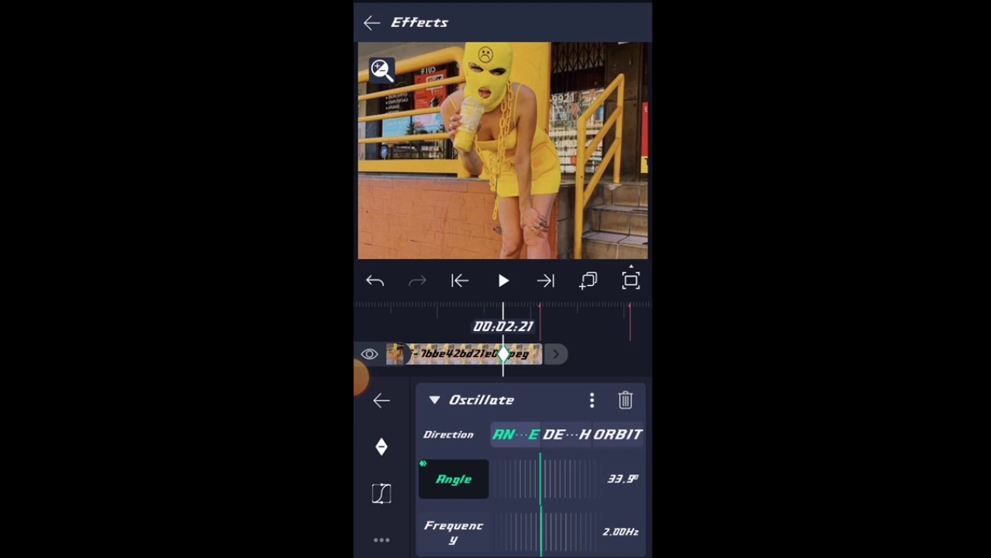
left_click_drag(565, 478, 542, 478)
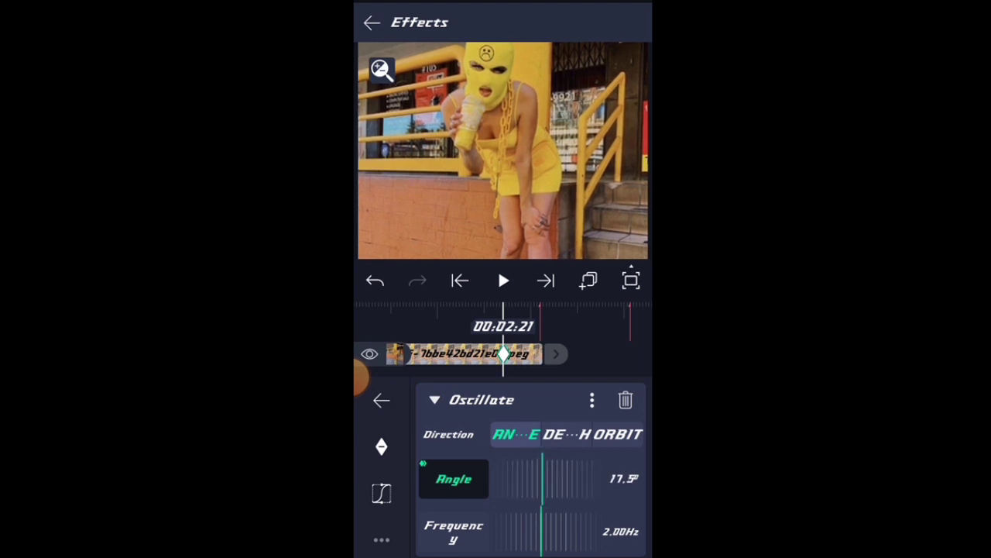
left_click_drag(550, 478, 542, 478)
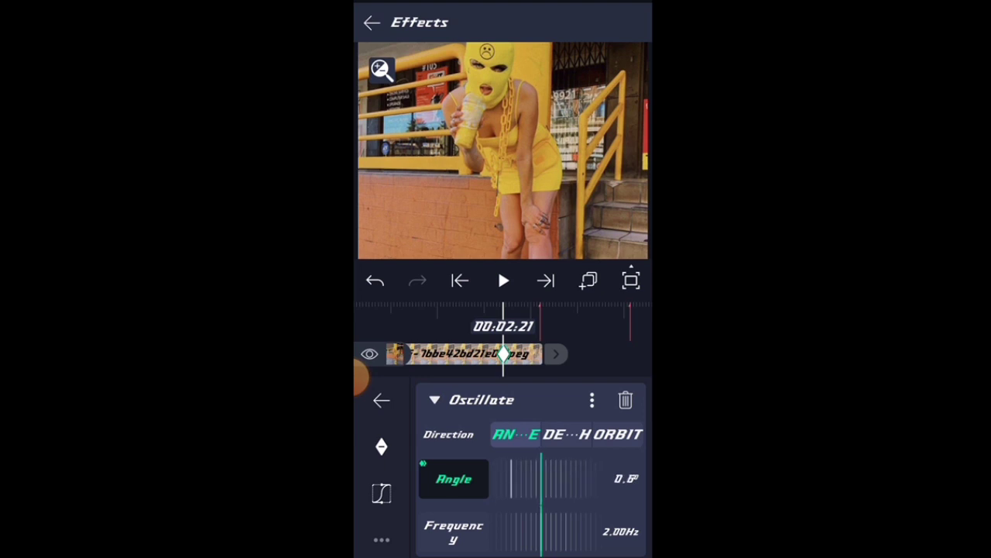
left_click_drag(511, 479, 534, 478)
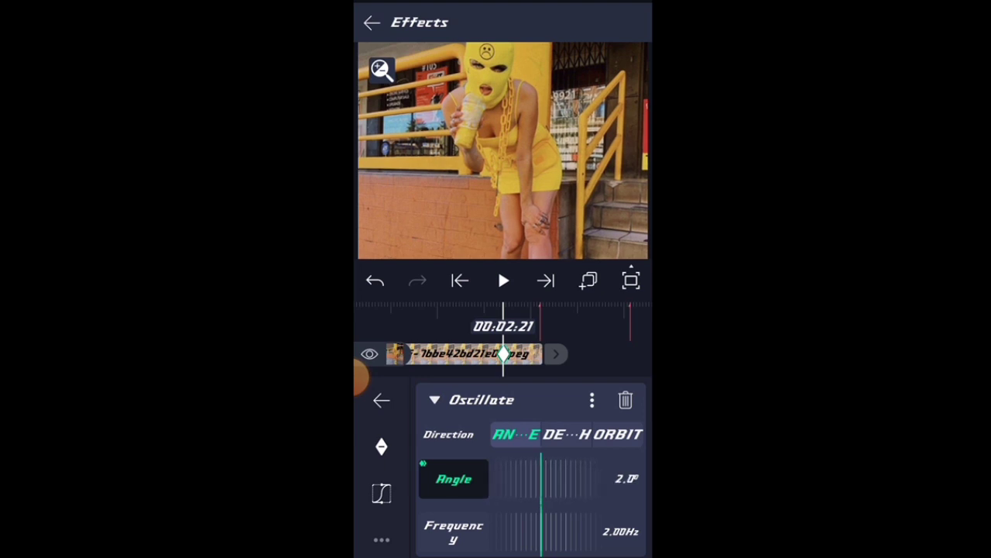
left_click_drag(538, 478, 550, 478)
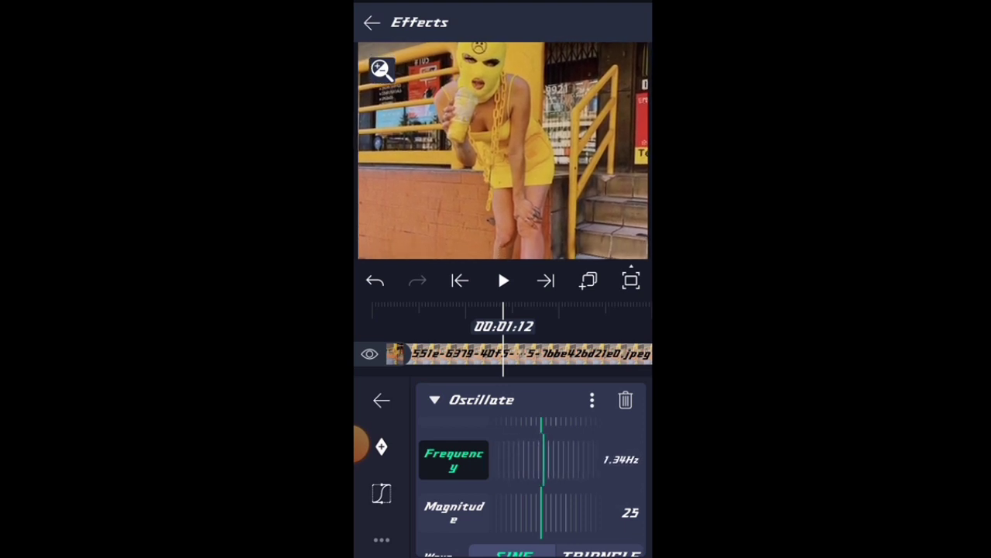
Drag the Oscillate Frequency from 1.34 Hz down to 1.00 Hz.
left_click_drag(542, 473, 526, 473)
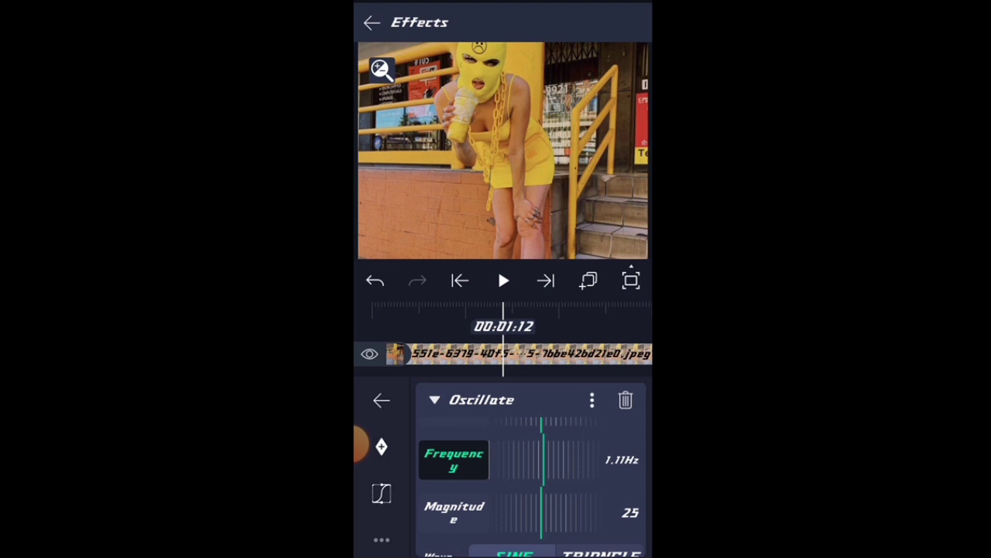
left_click_drag(550, 457, 542, 457)
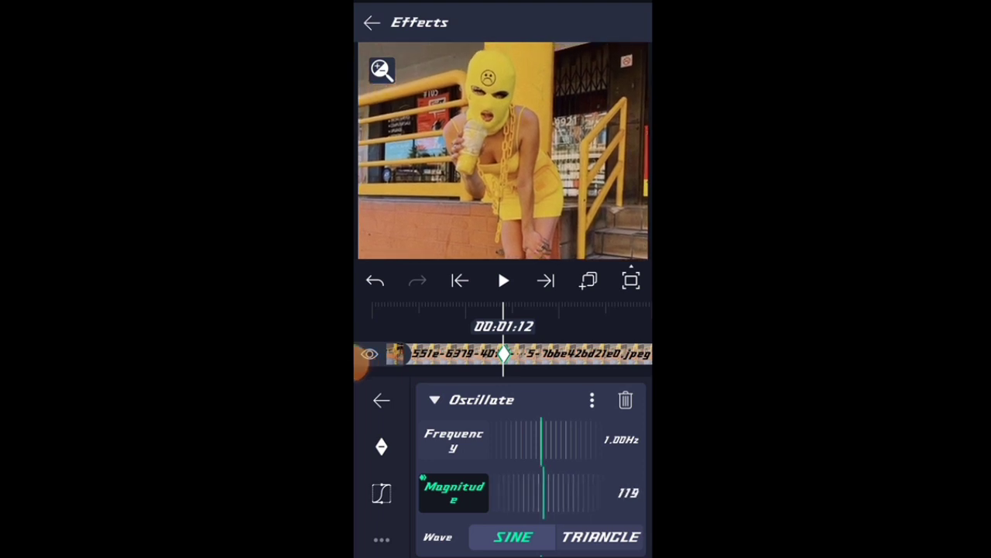
Keyframe Oscillate Magnitude at 120, 44, 104 and 80 across the clip.
left_click_drag(542, 493, 538, 493)
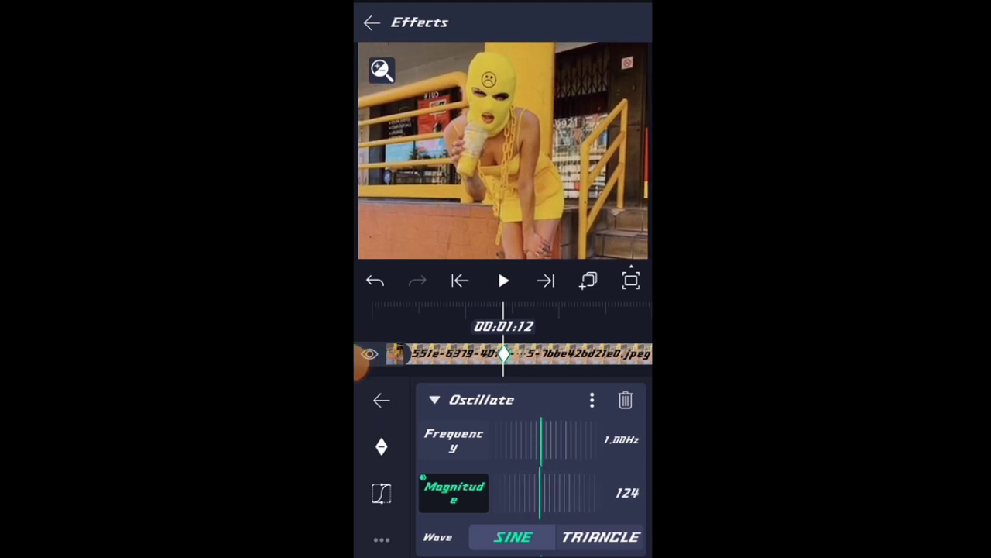
left_click_drag(540, 492, 544, 493)
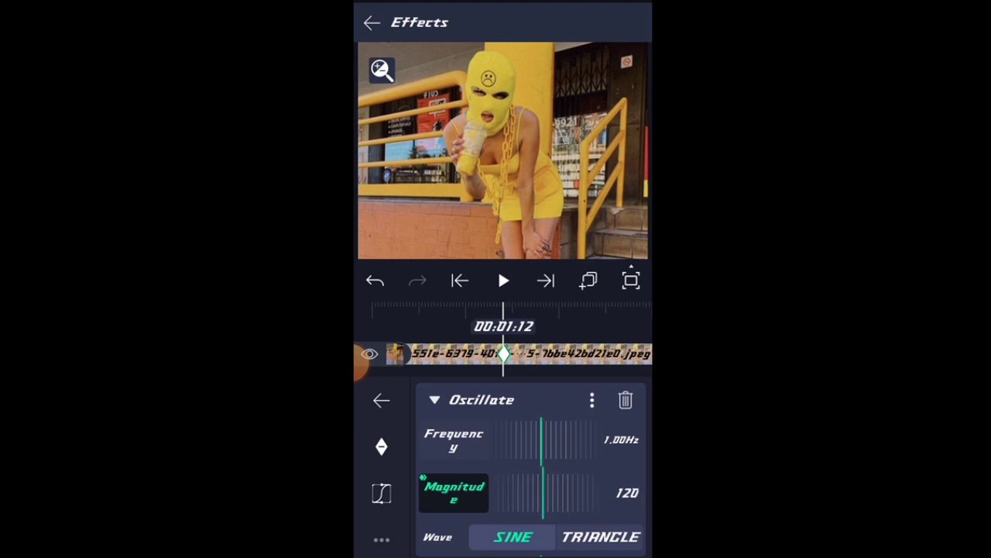
left_click(503, 281)
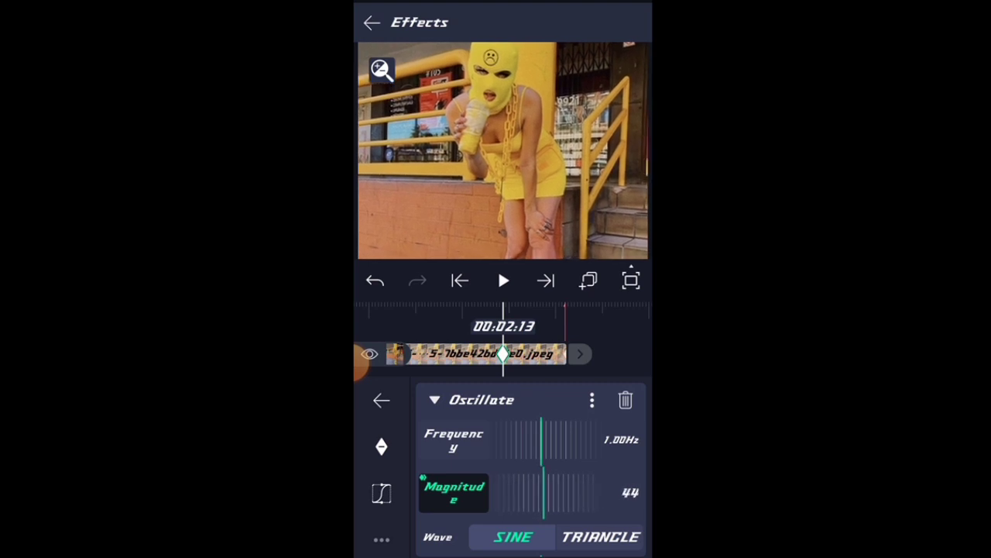
left_click_drag(542, 492, 542, 492)
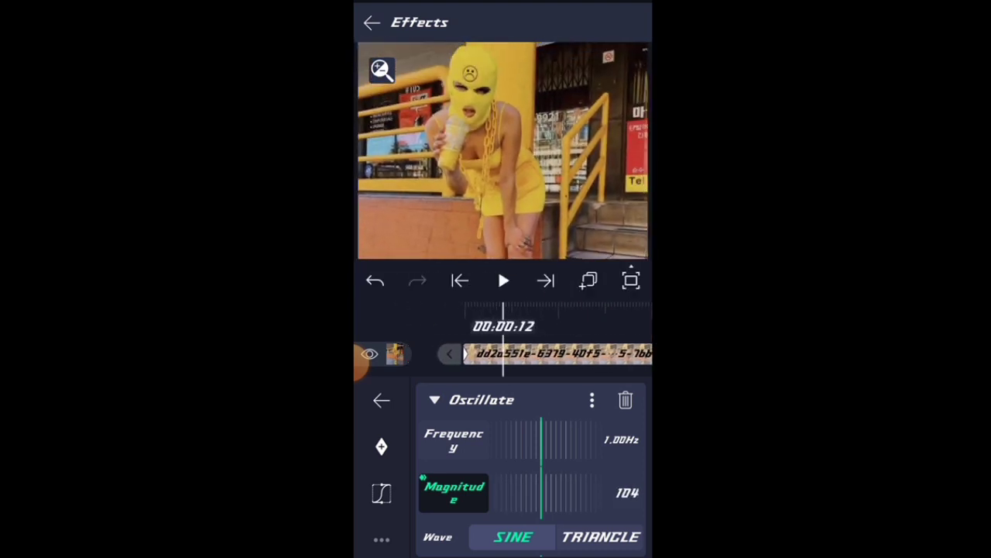
scroll("down", 3)
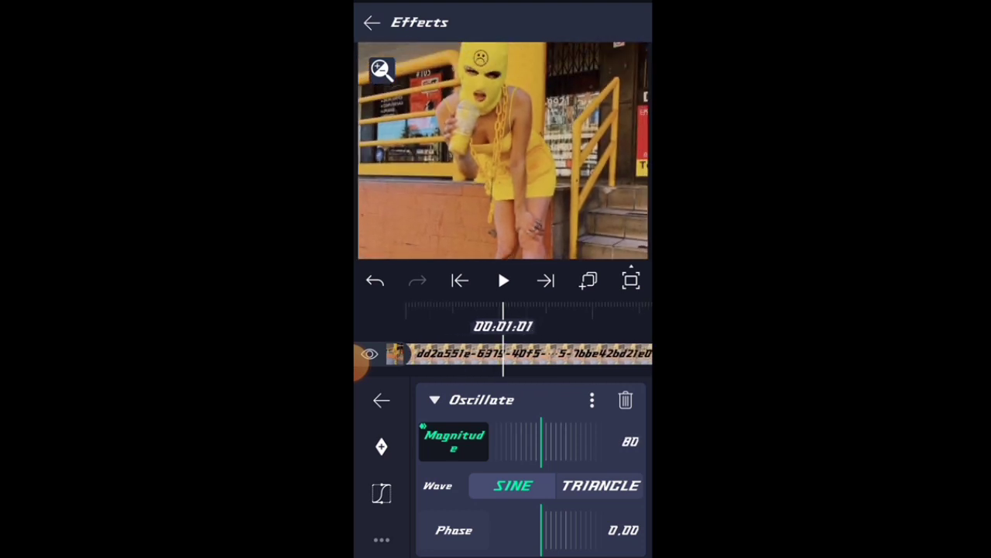
left_click(381, 400)
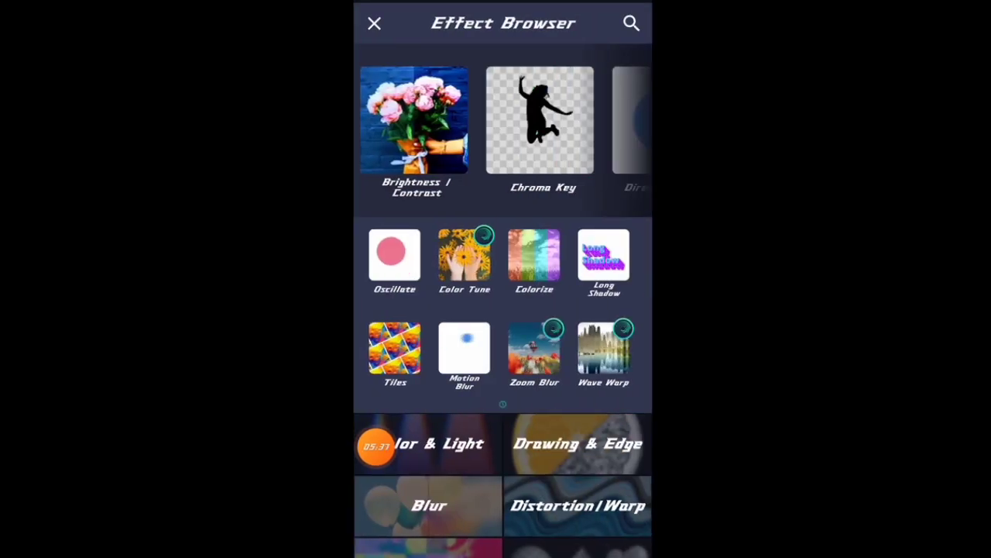
Search 'mot' and add Motion Blur with standard settings.
left_click(632, 23)
type("m")
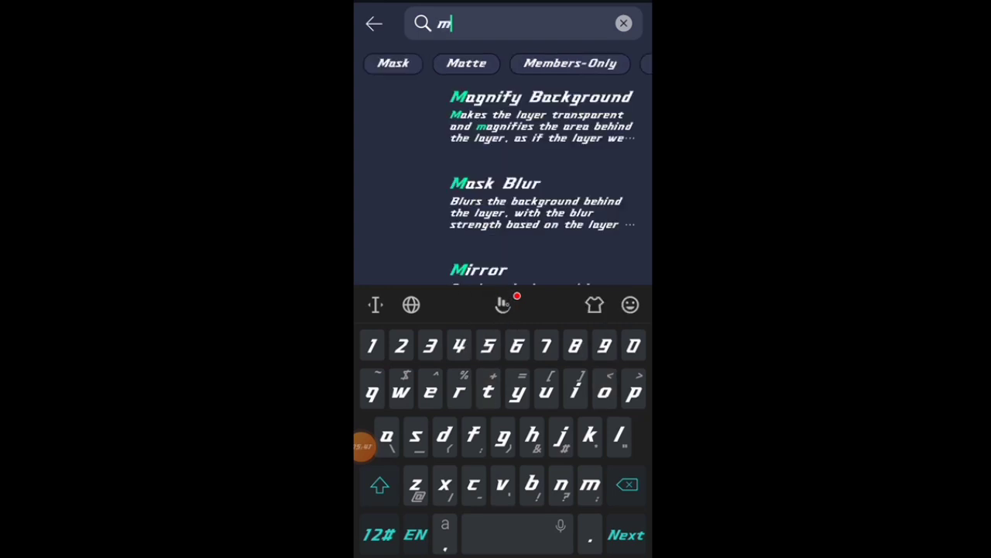
type("ot")
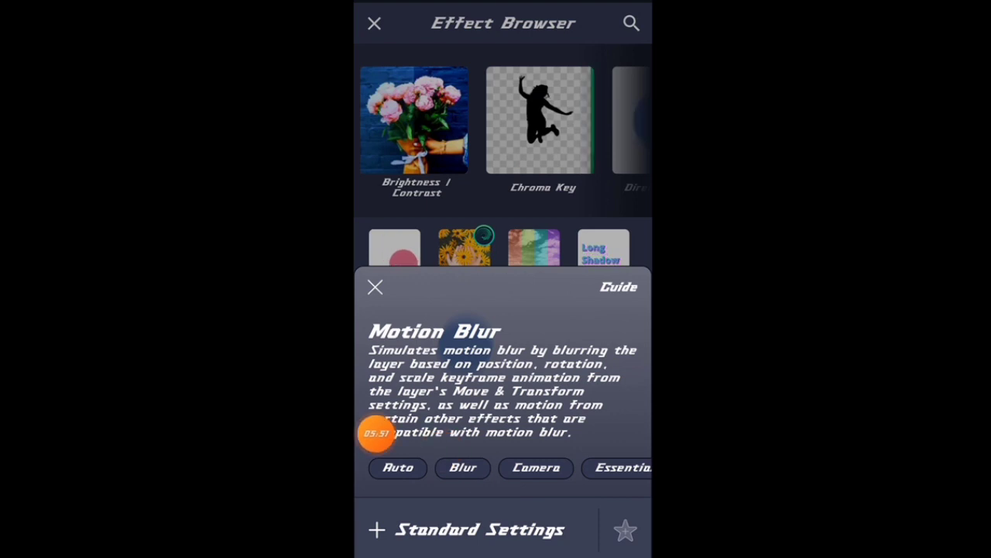
left_click(374, 287)
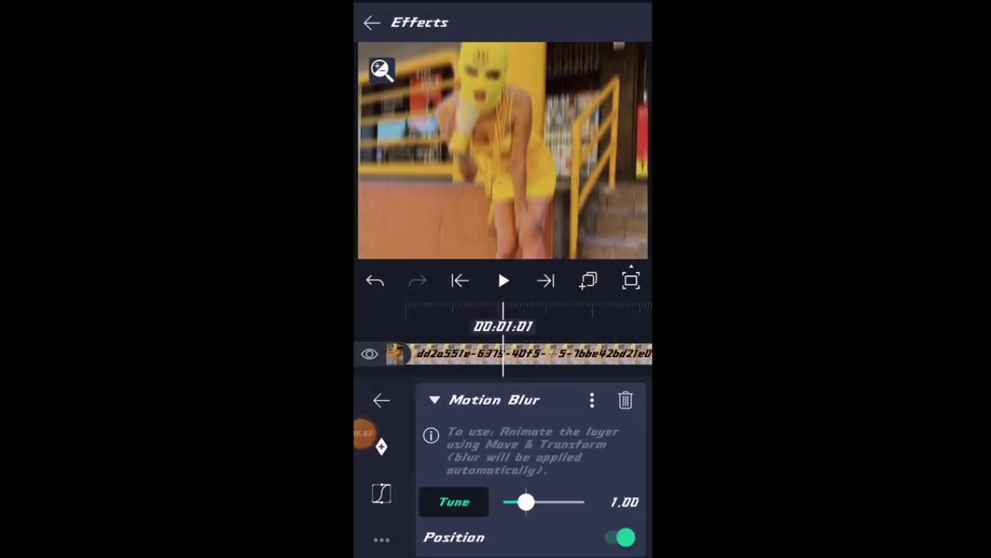
Set Motion Blur Tune to 1.90 with Position and Angle on, then collapse it.
scroll("down", 3)
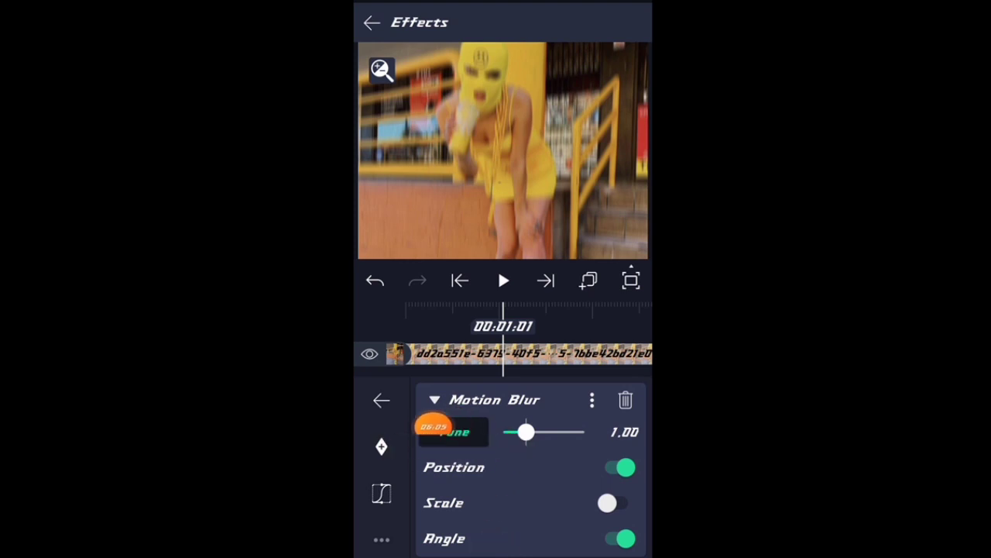
left_click_drag(525, 431, 537, 431)
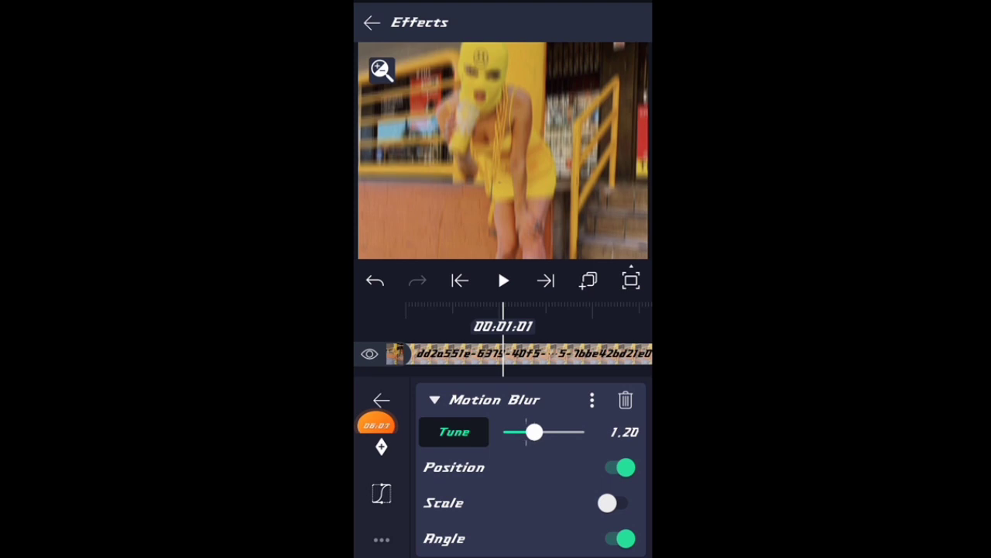
left_click_drag(536, 432, 551, 432)
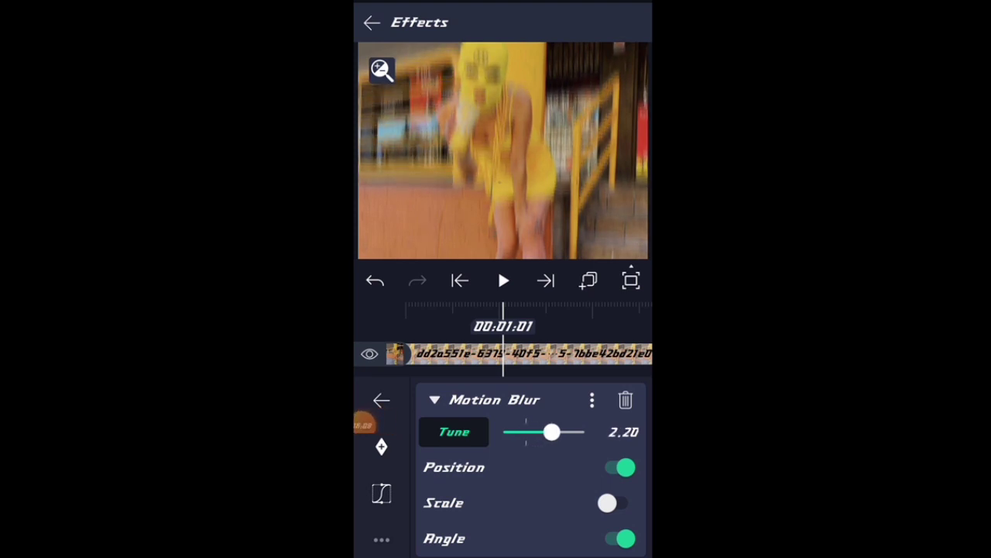
left_click_drag(551, 432, 542, 432)
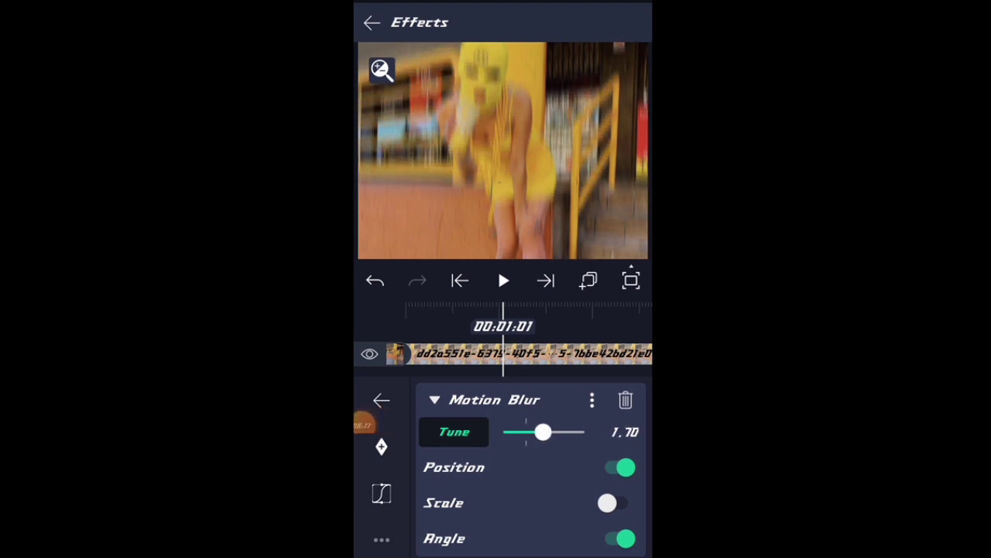
left_click_drag(542, 431, 531, 432)
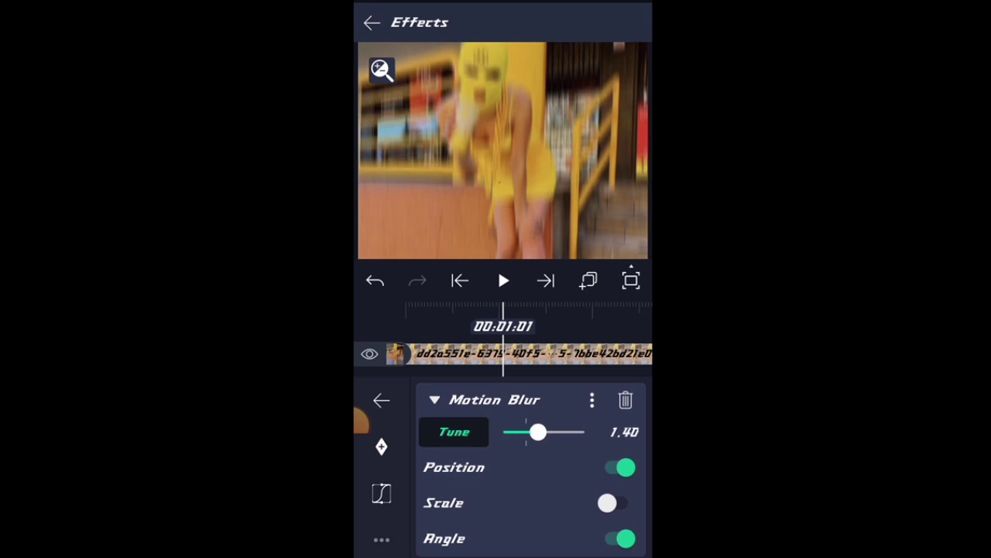
left_click_drag(538, 432, 550, 432)
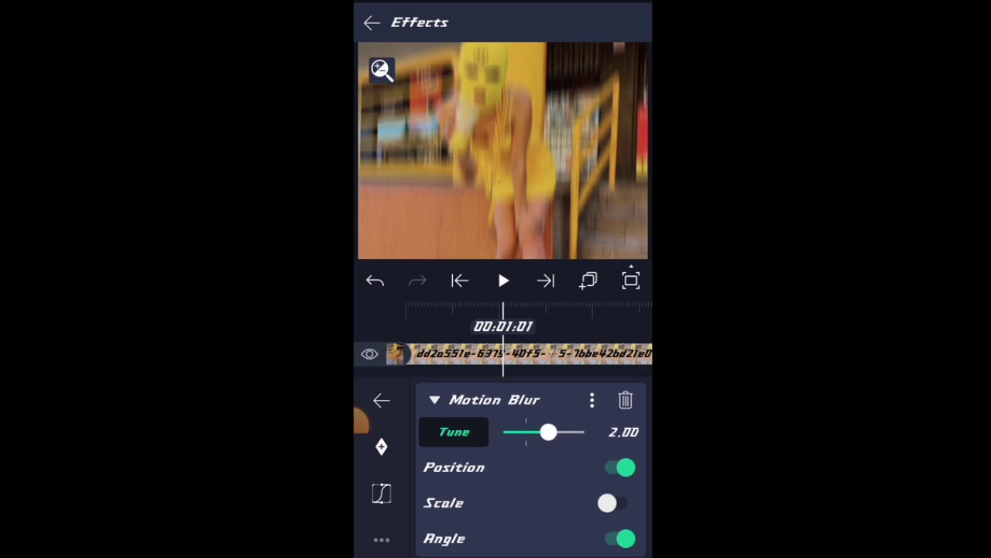
left_click_drag(550, 432, 544, 431)
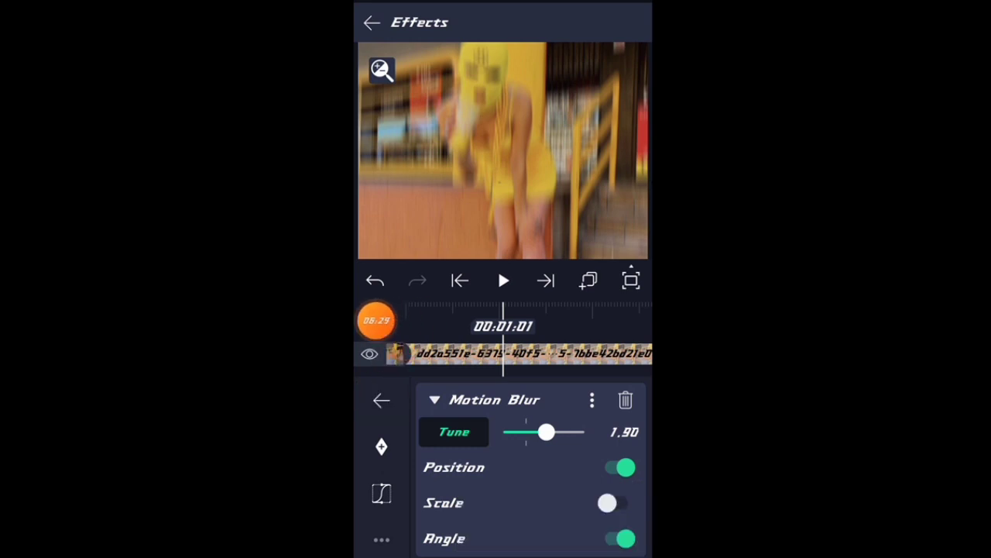
left_click(381, 400)
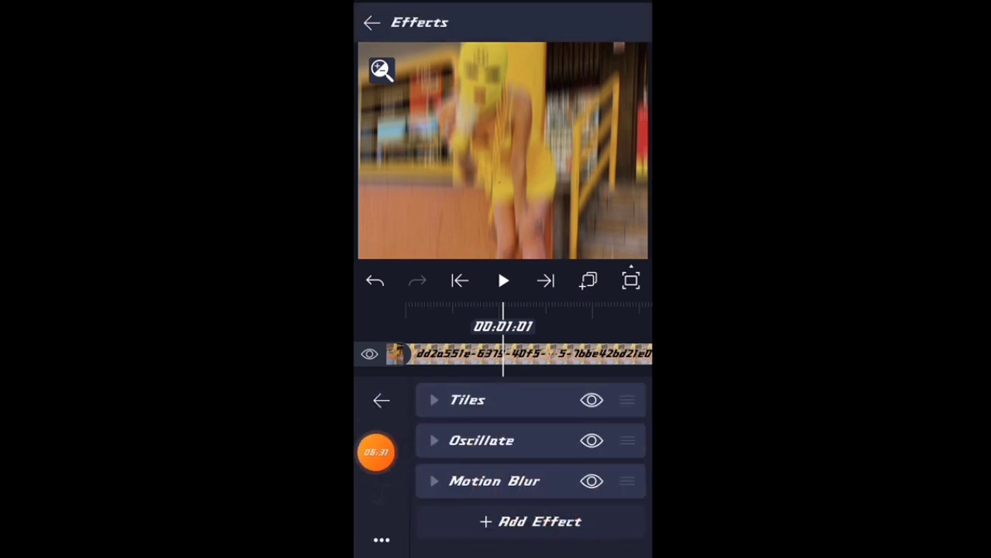
Search 'ex' and add Exposure / Gamma with standard settings.
left_click(531, 521)
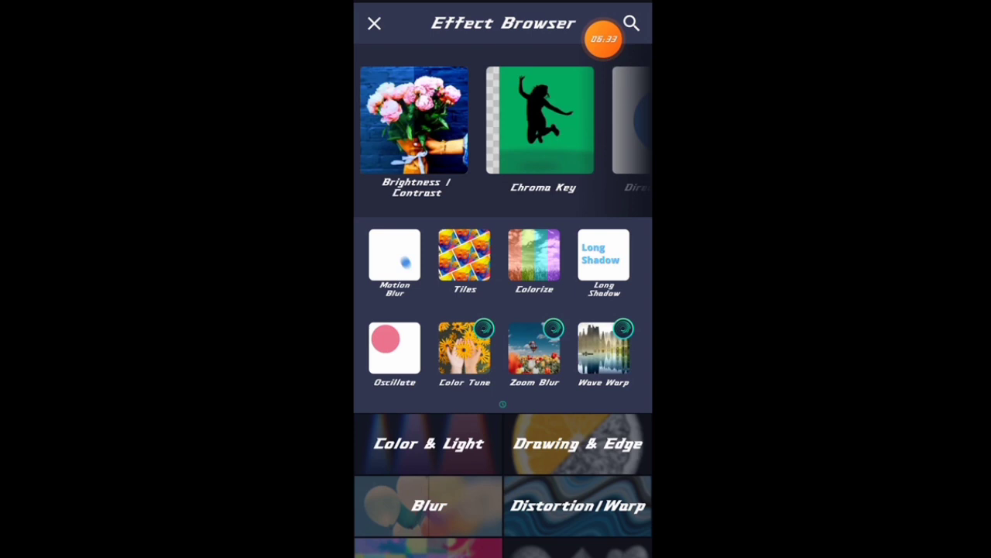
left_click(631, 22)
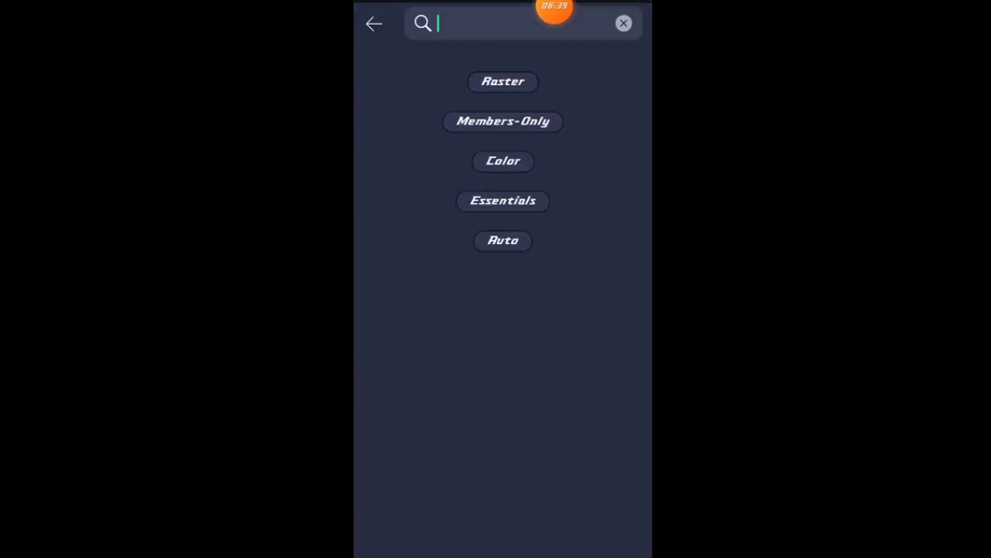
left_click(522, 24)
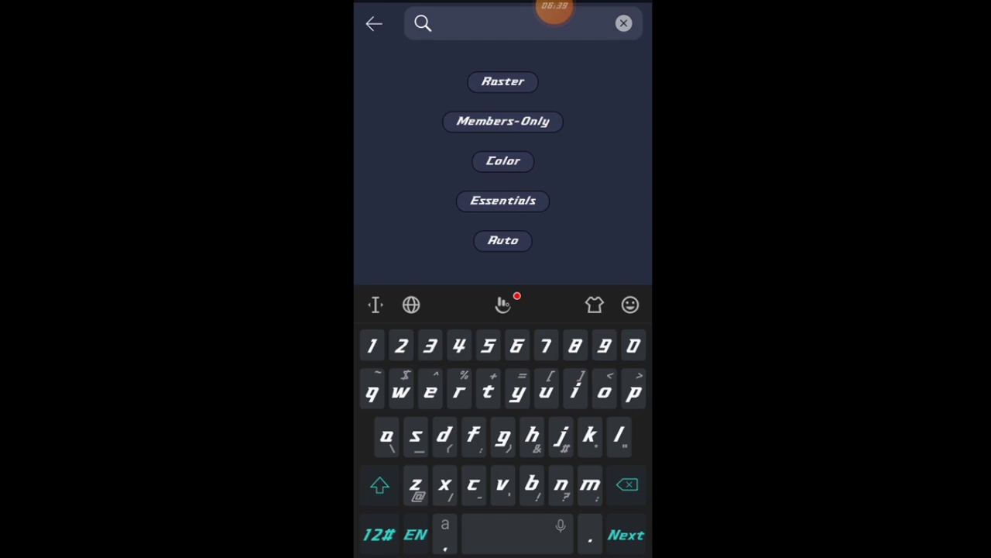
type("ex")
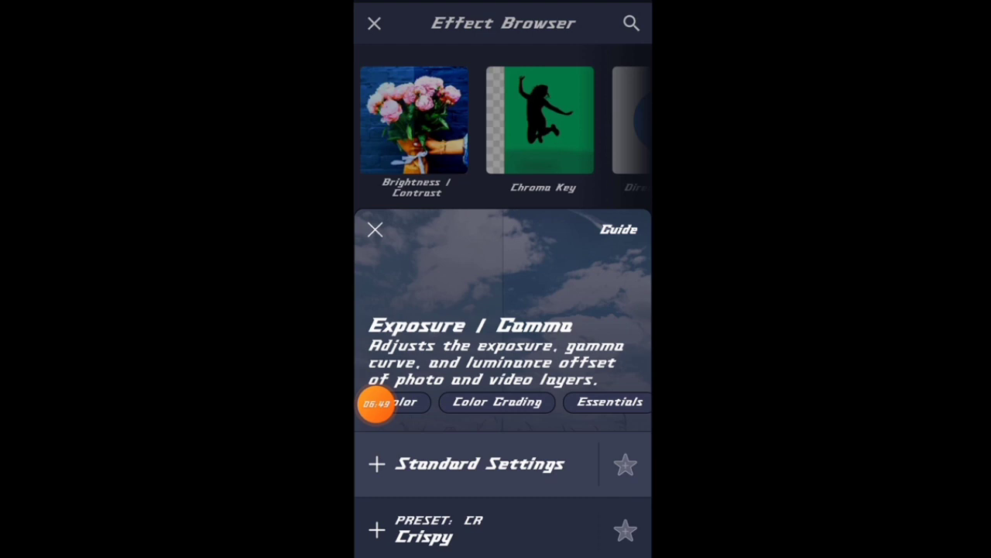
left_click(374, 229)
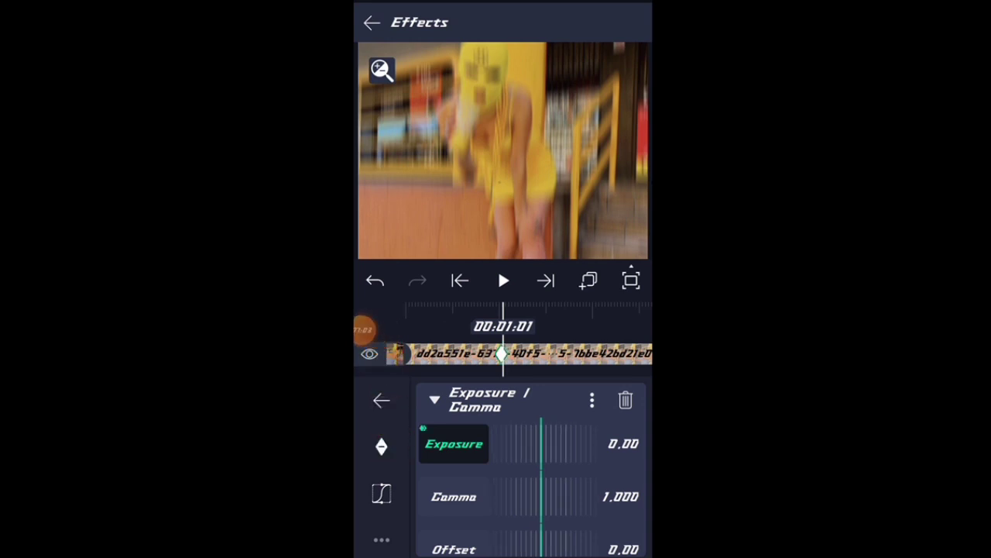
Keyframe Exposure at 0.84 at the start and 0.01 at 00:02:17.
left_click_drag(511, 443, 542, 443)
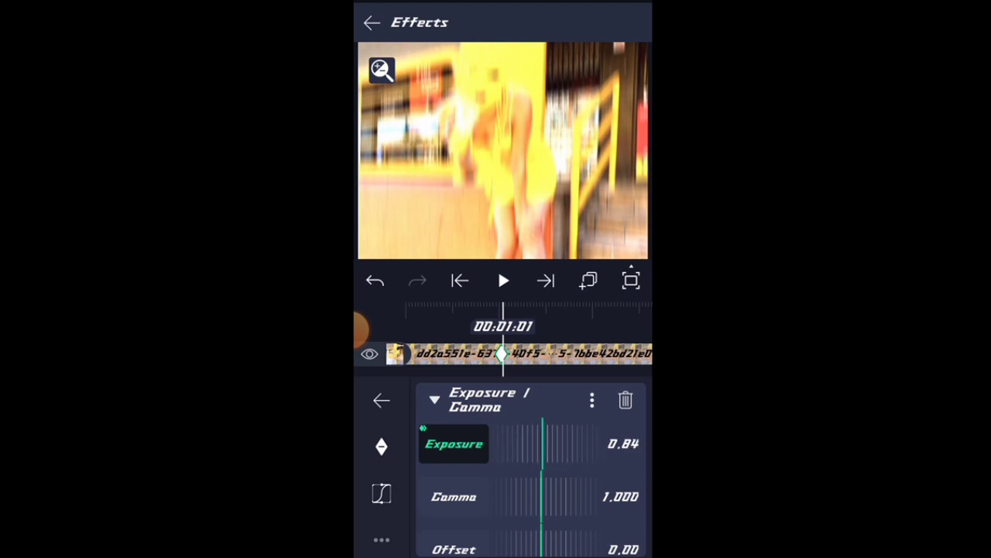
left_click_drag(542, 444, 519, 443)
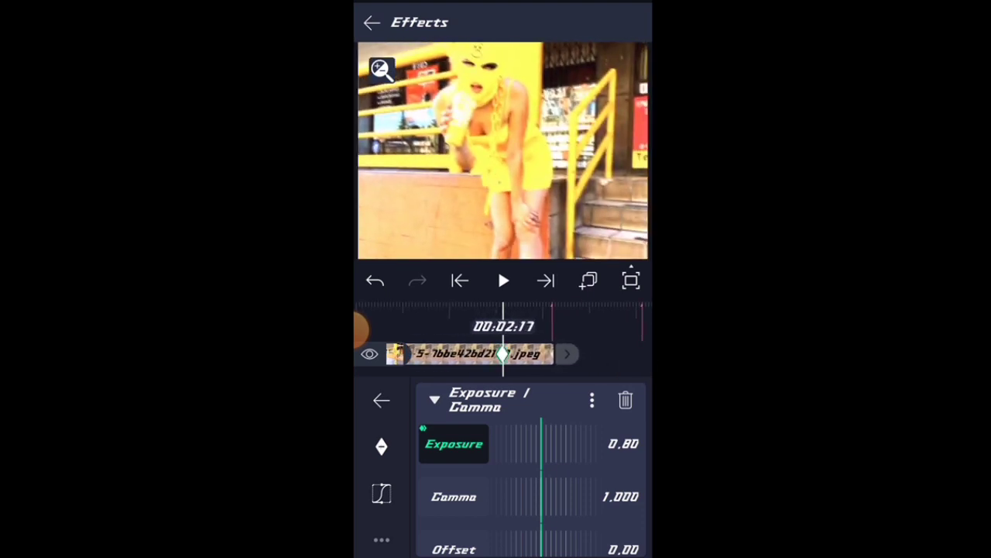
left_click_drag(542, 443, 542, 443)
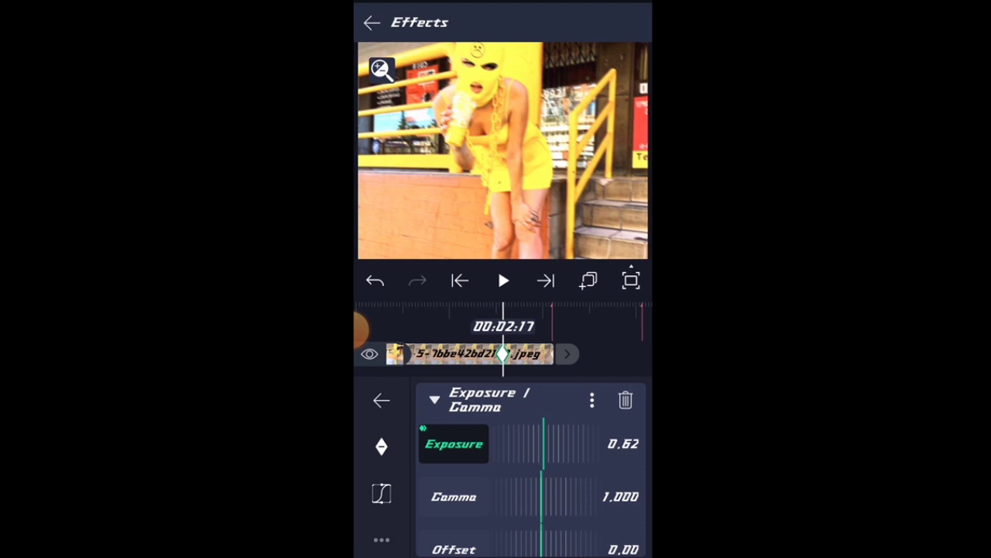
left_click_drag(542, 443, 535, 443)
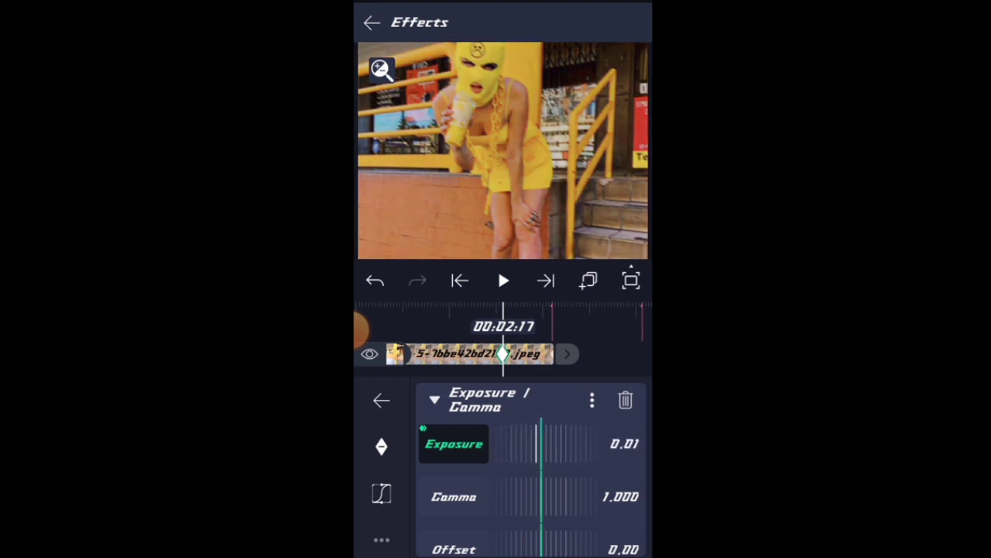
left_click_drag(535, 444, 541, 443)
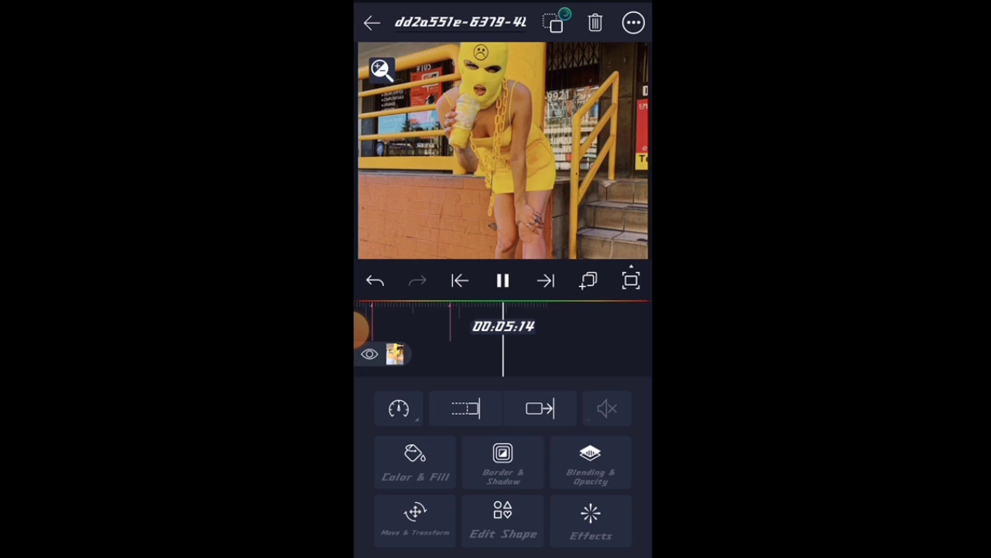
Copy the first photo clip's Tiles, Oscillate, Motion Blur and Exposure/Gamma effects.
left_click(371, 21)
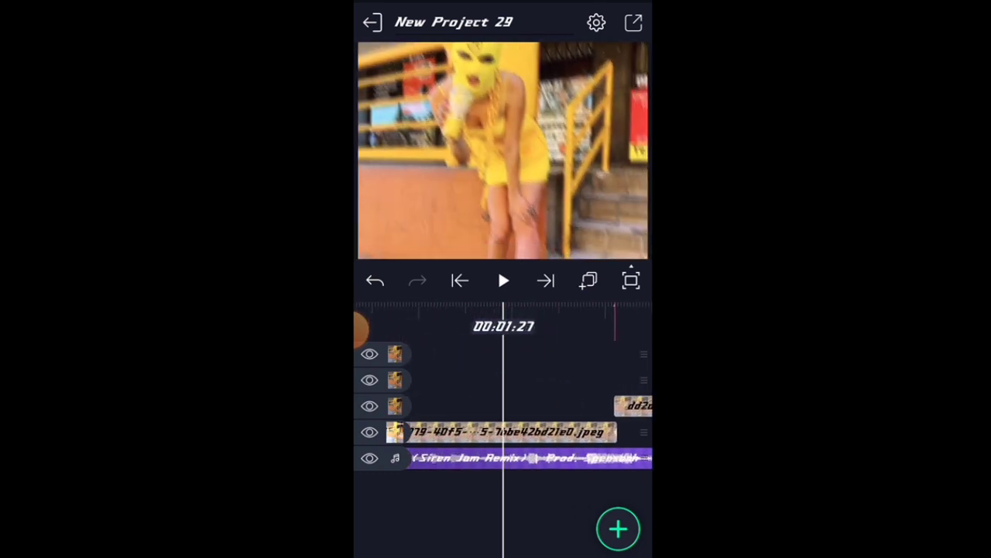
left_click(511, 431)
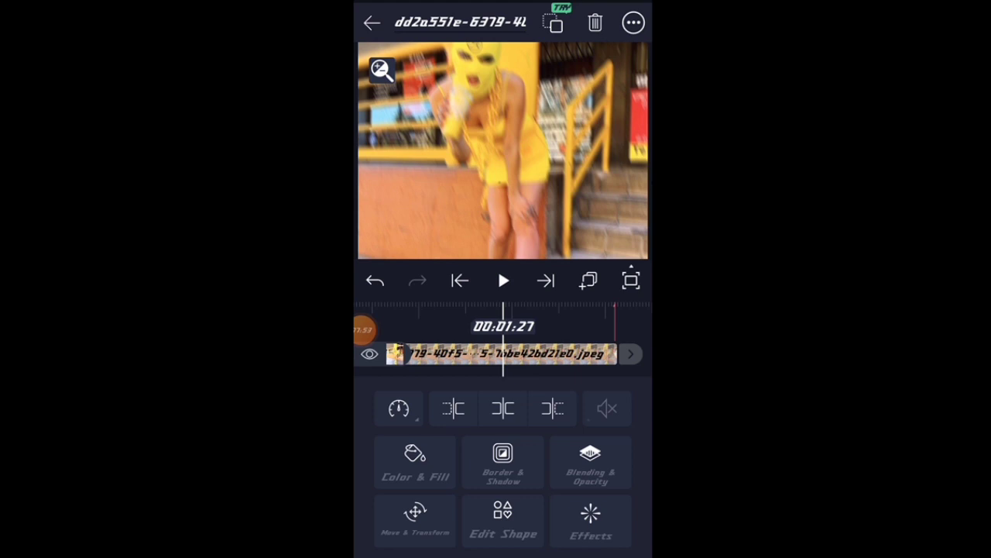
left_click(591, 524)
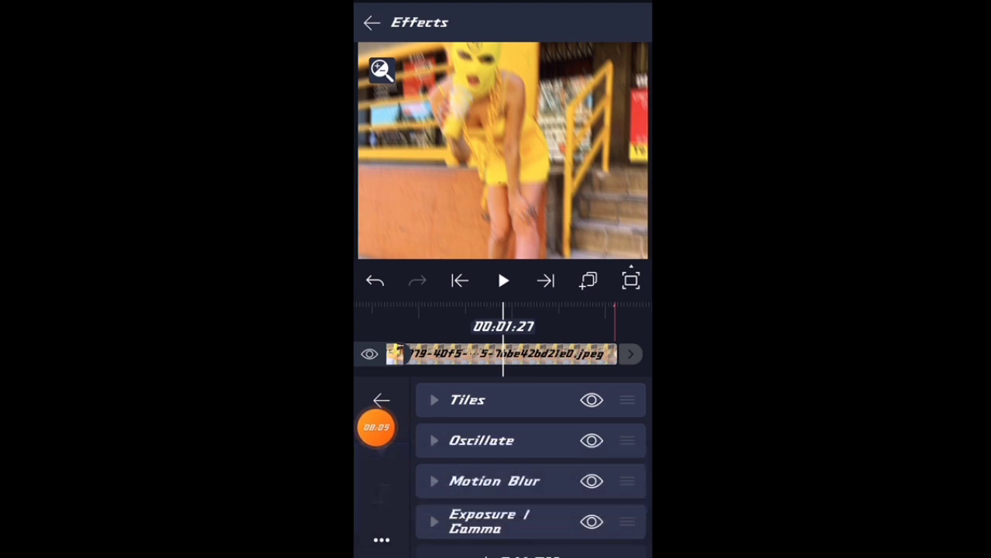
left_click(372, 21)
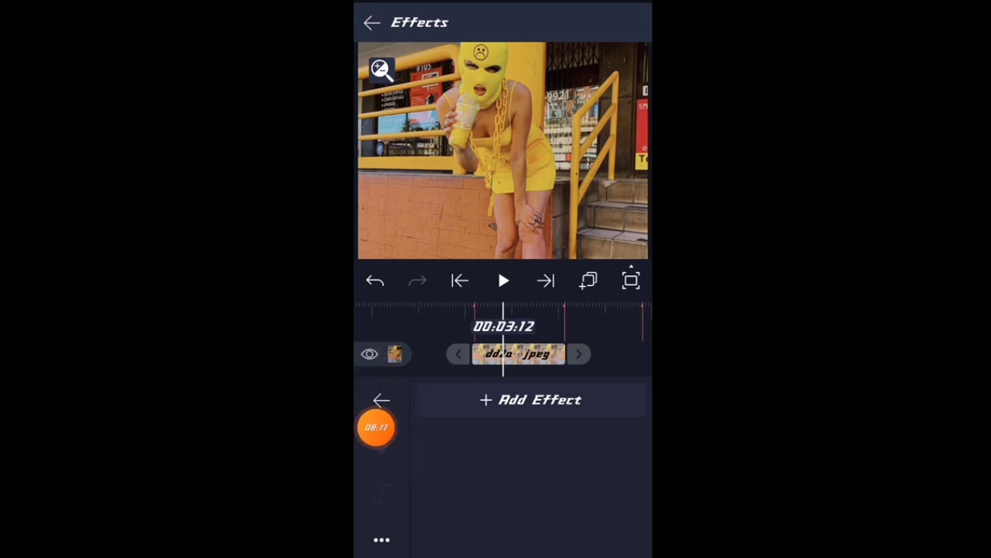
left_click(372, 21)
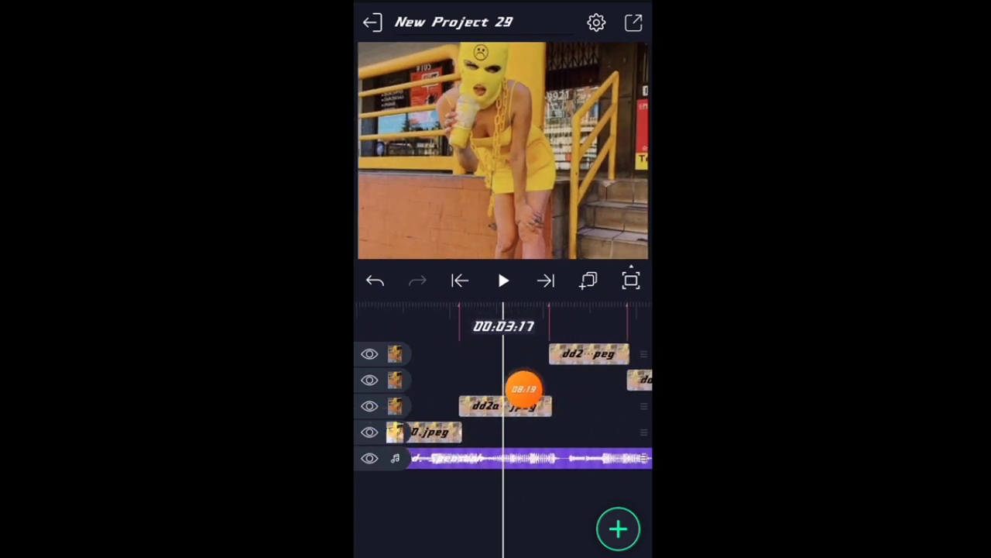
Paste the copied effects onto the photo clips at 00:03:17 and 00:04:15.
left_click(504, 406)
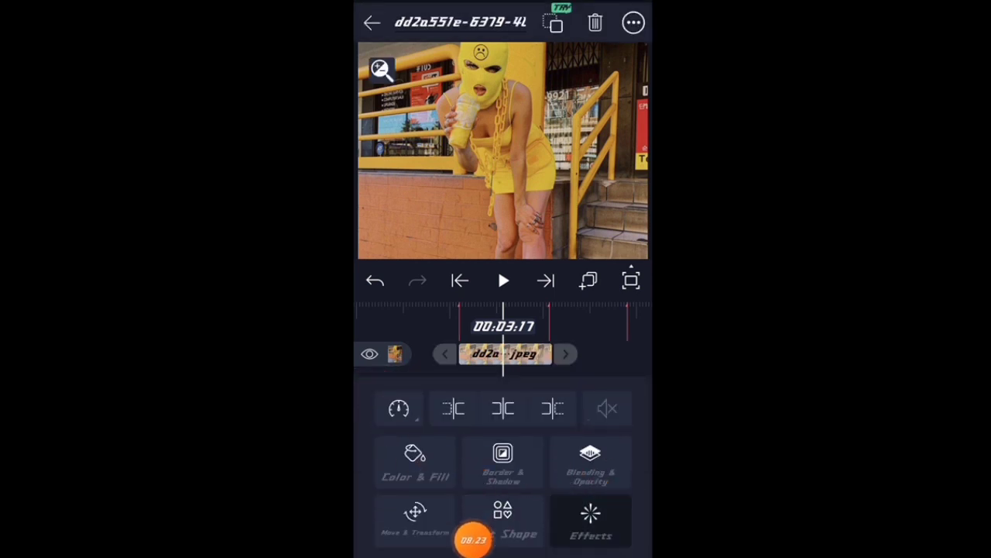
left_click(591, 529)
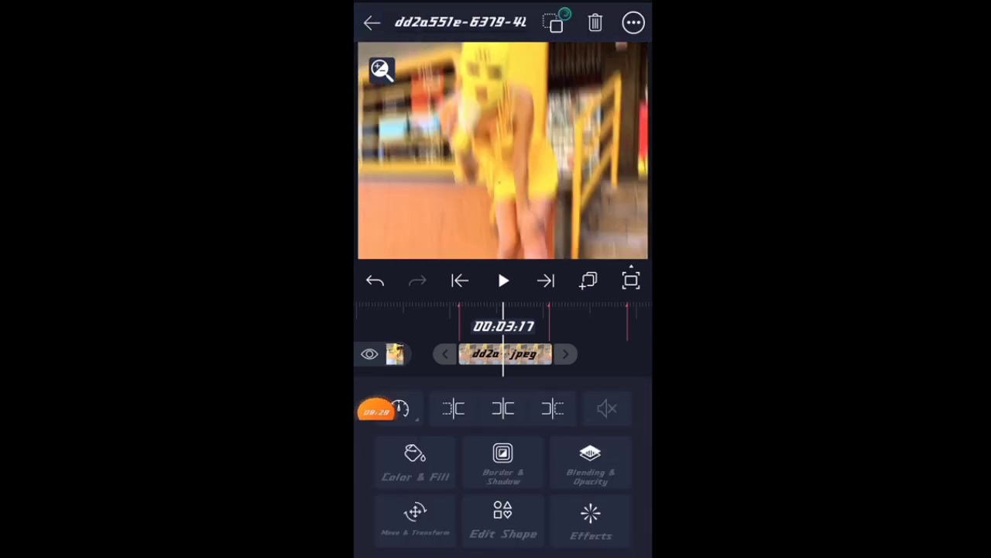
left_click(370, 22)
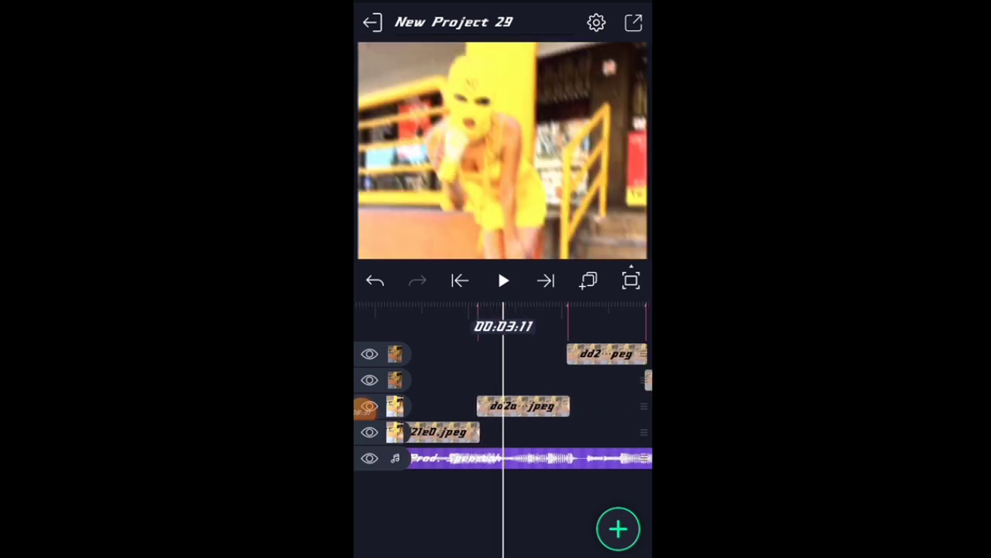
left_click(607, 353)
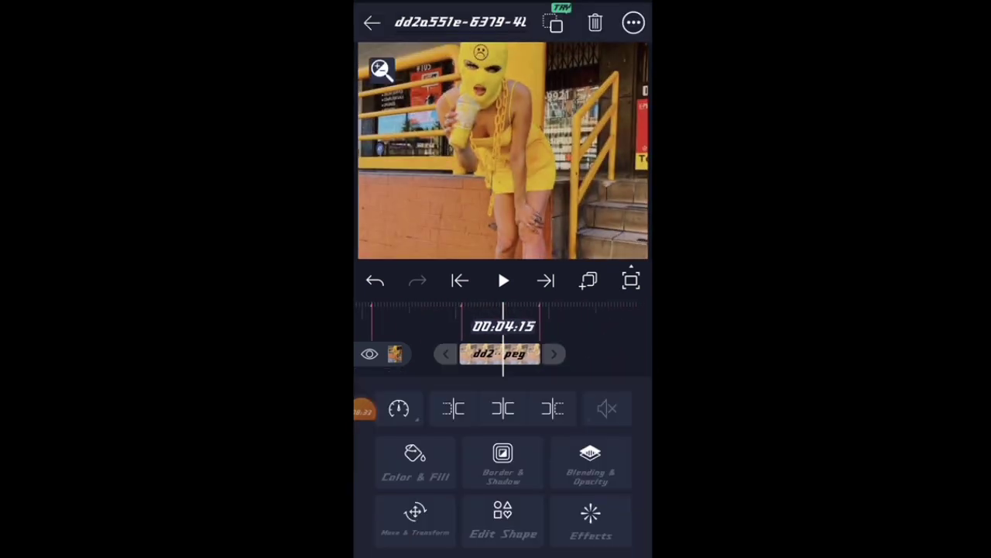
left_click(590, 519)
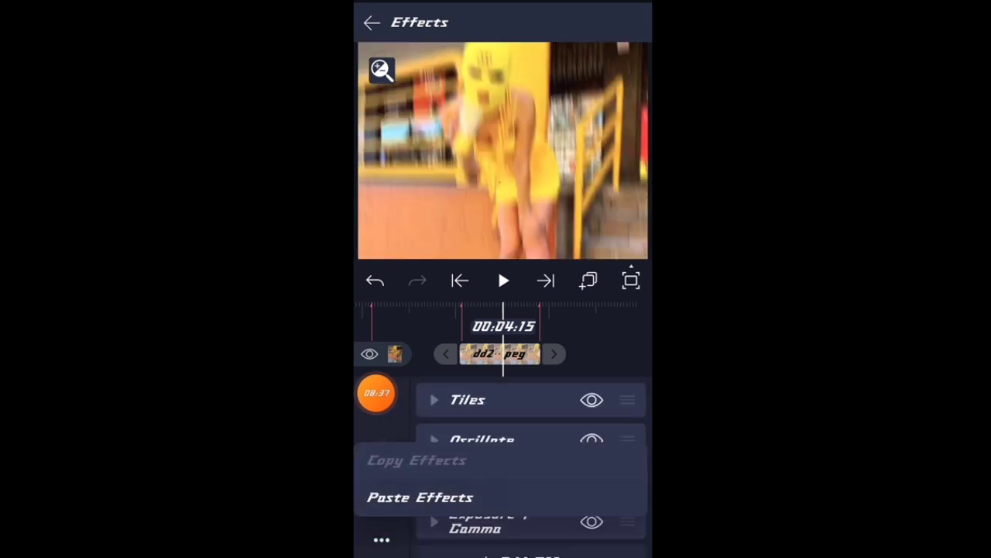
left_click(371, 22)
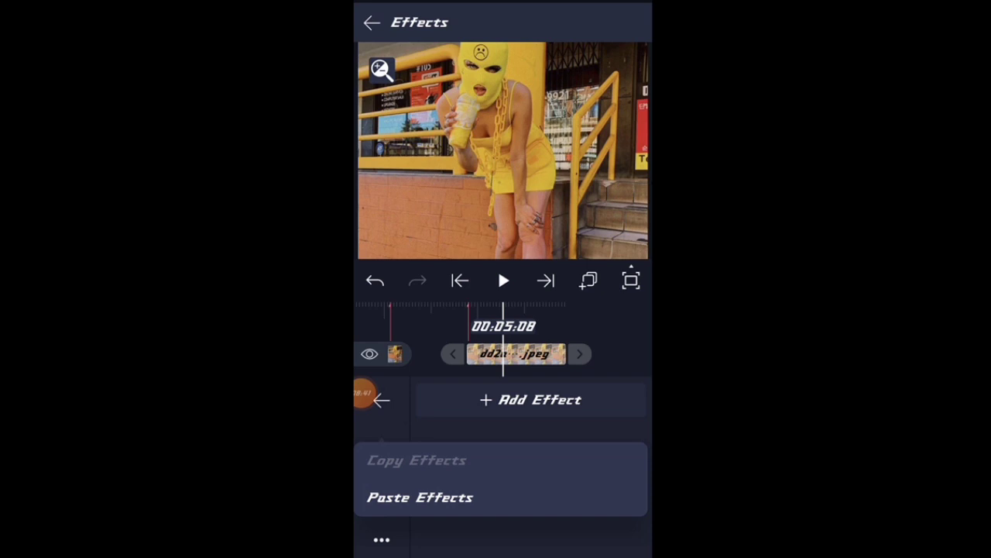
left_click(372, 21)
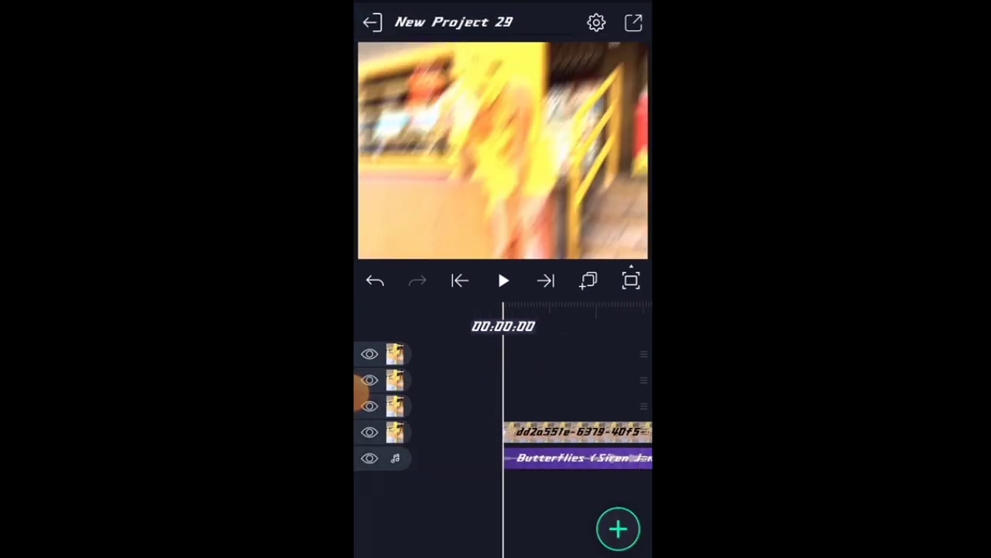
Export the project as a 540p MP4 video and view the finished clip.
left_click(503, 281)
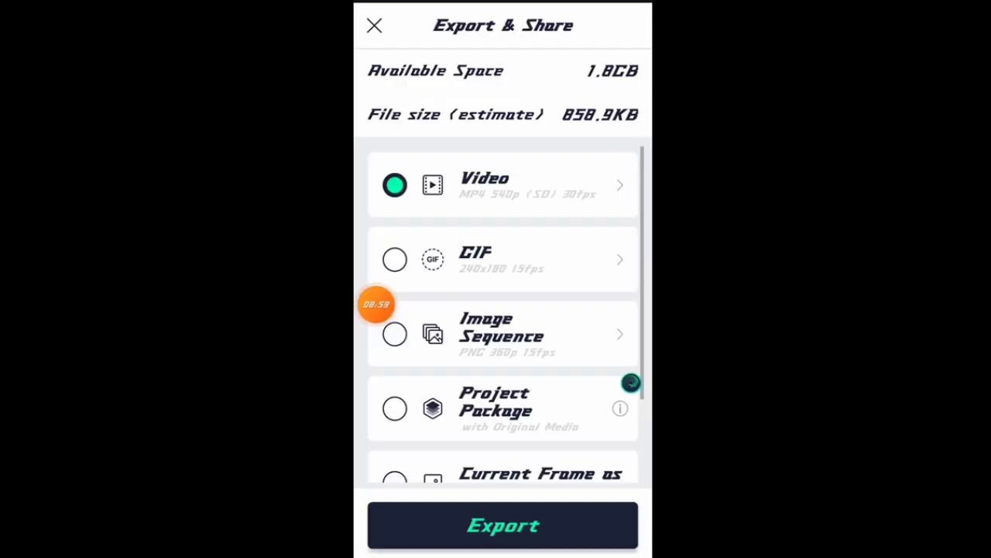
left_click(503, 526)
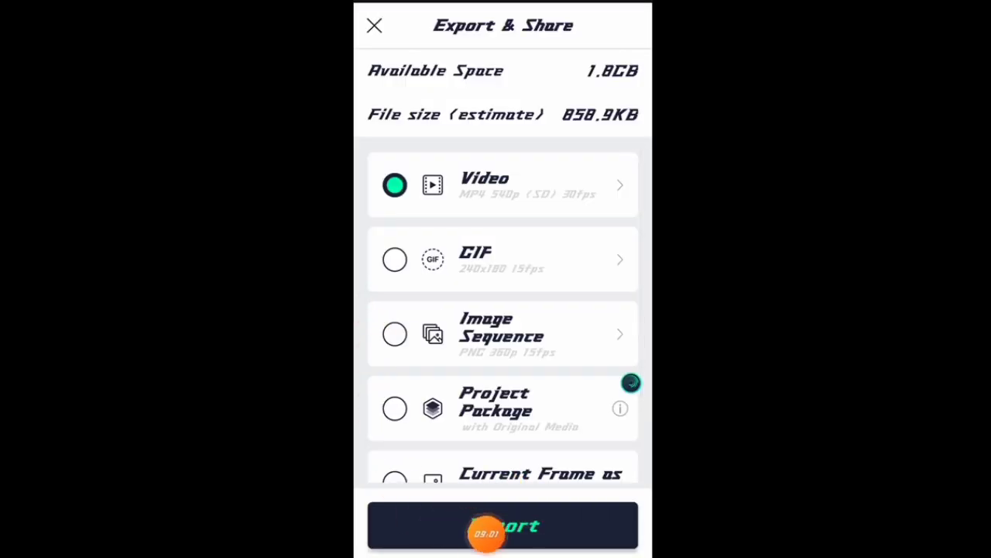
left_click(503, 526)
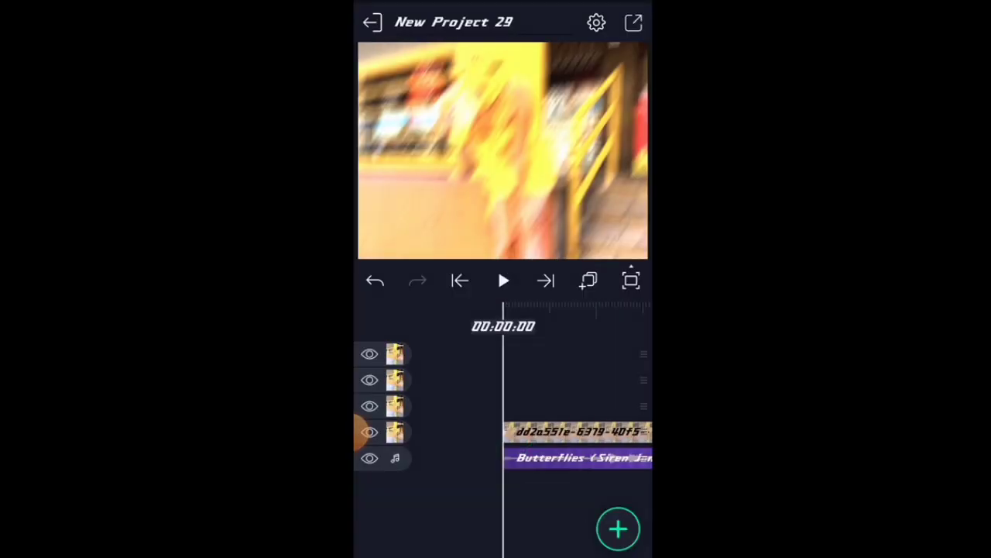
left_click(633, 21)
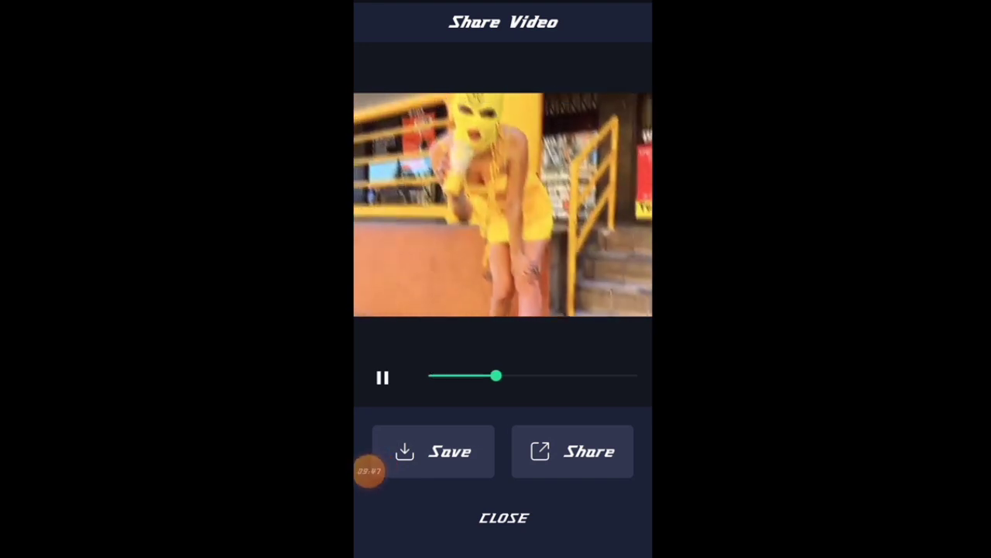